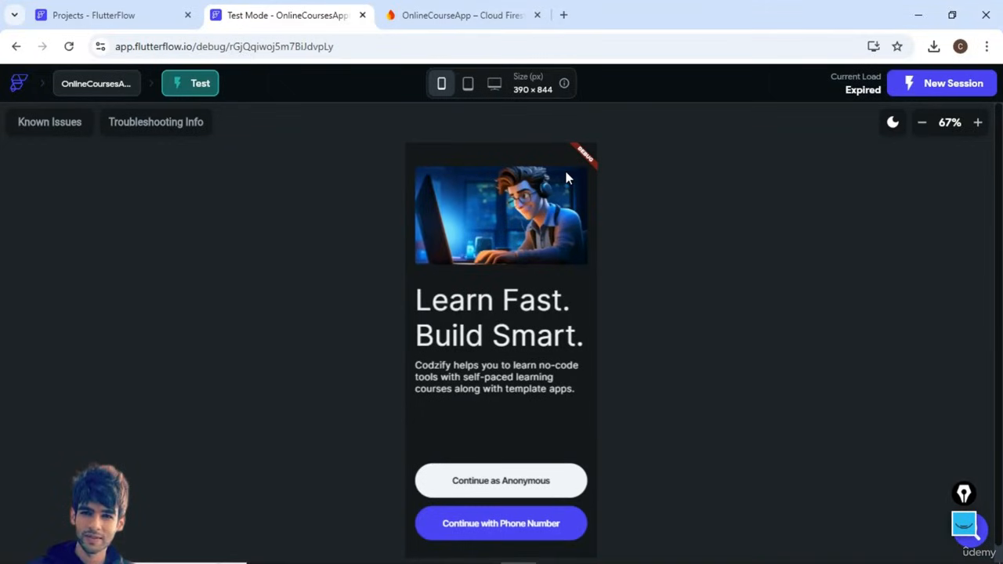
mouse_move(425, 333)
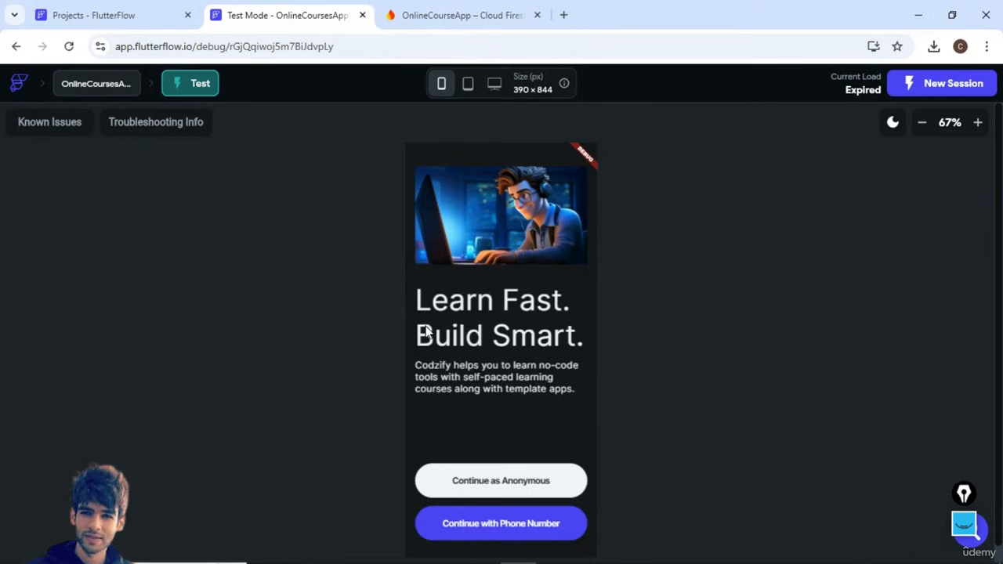
mouse_move(382, 383)
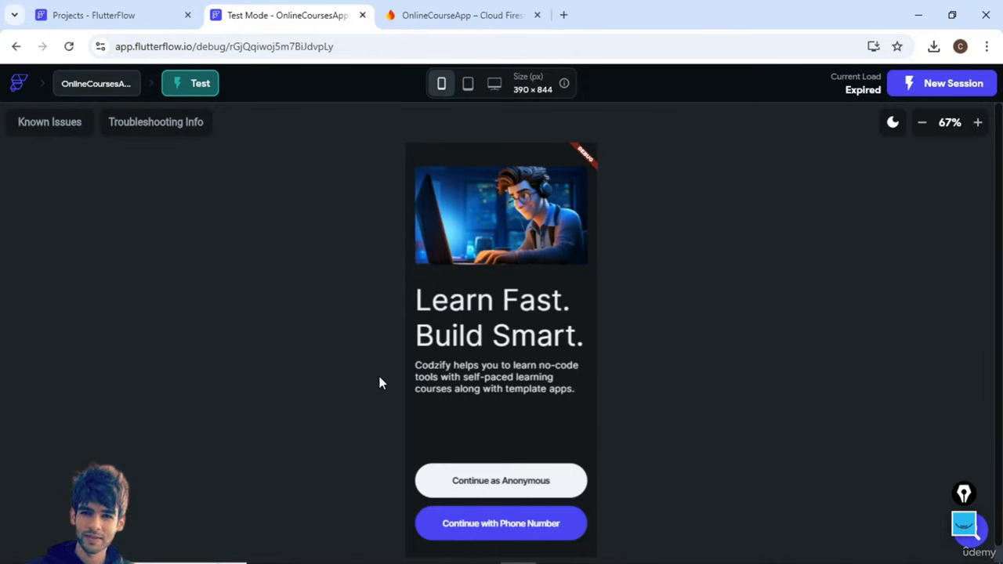
mouse_move(427, 377)
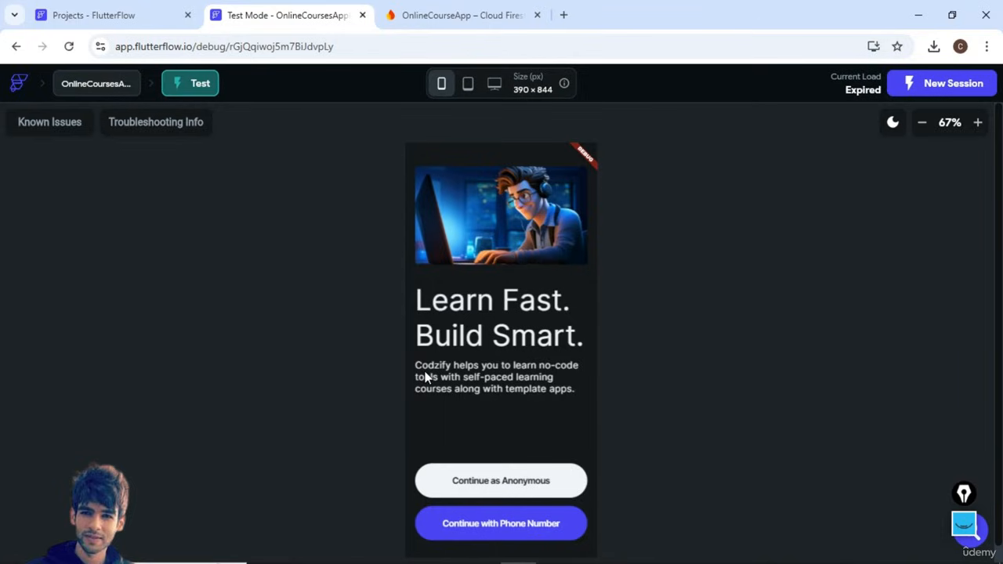
mouse_move(423, 370)
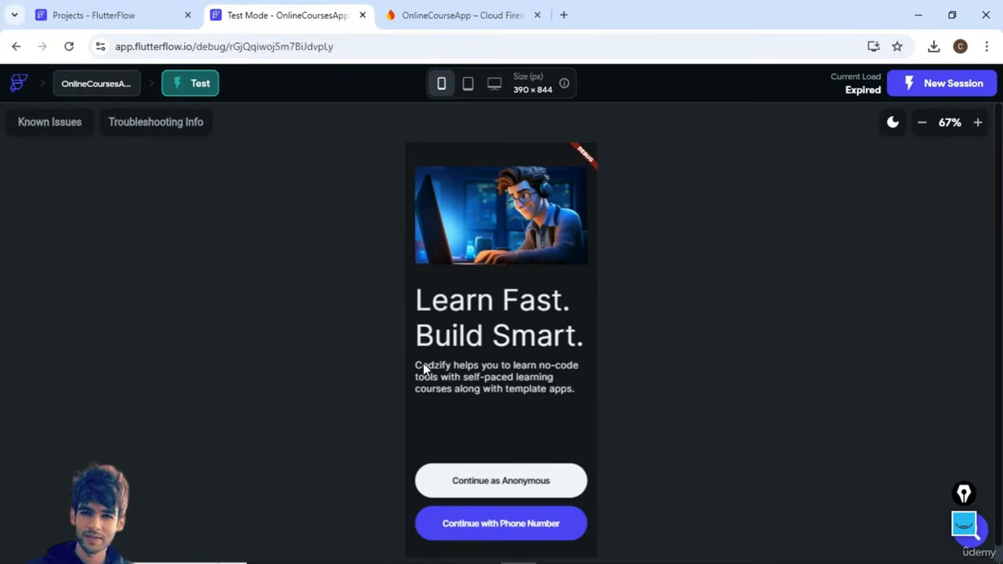
mouse_move(473, 388)
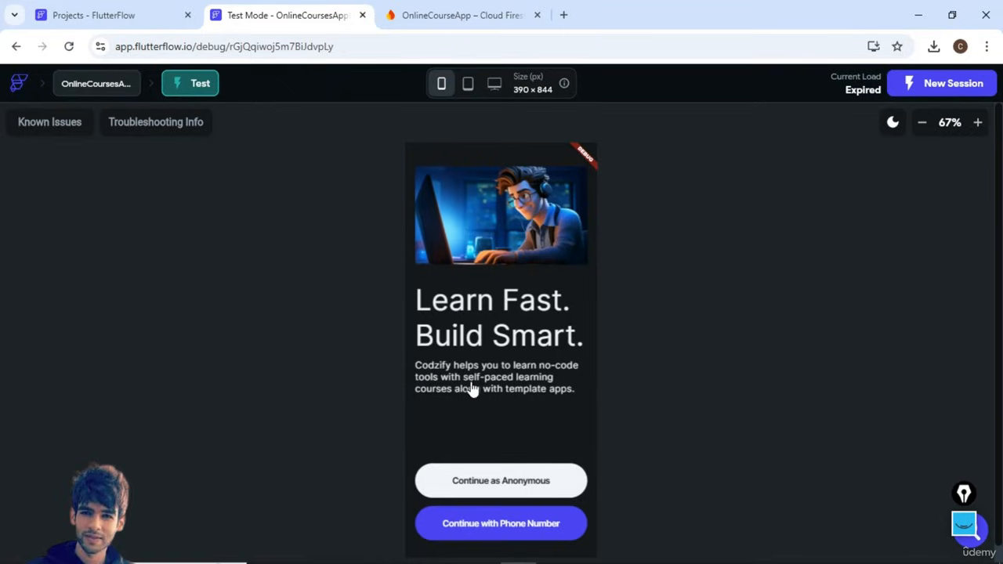
left_click(501, 524)
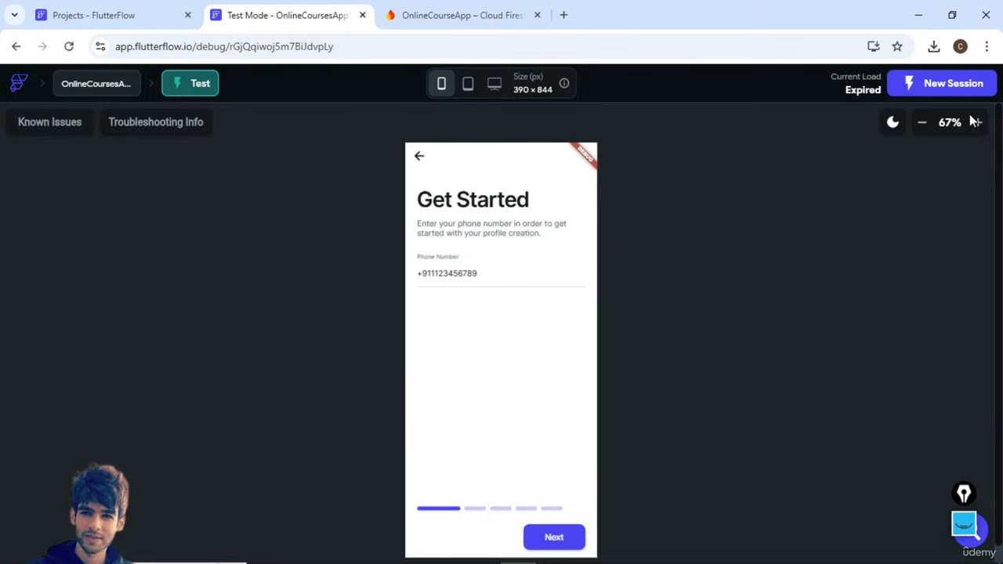
left_click(978, 122)
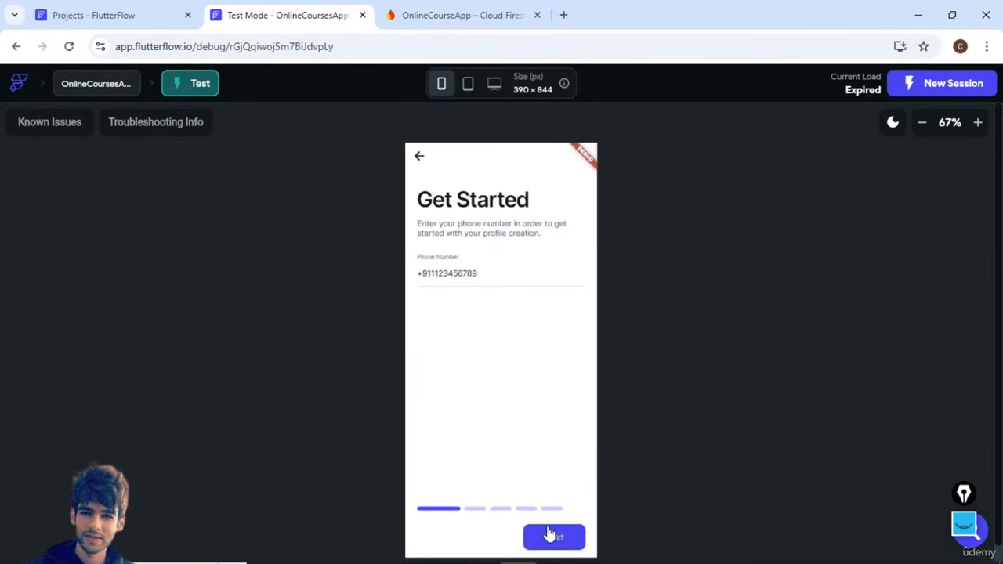
left_click(553, 535)
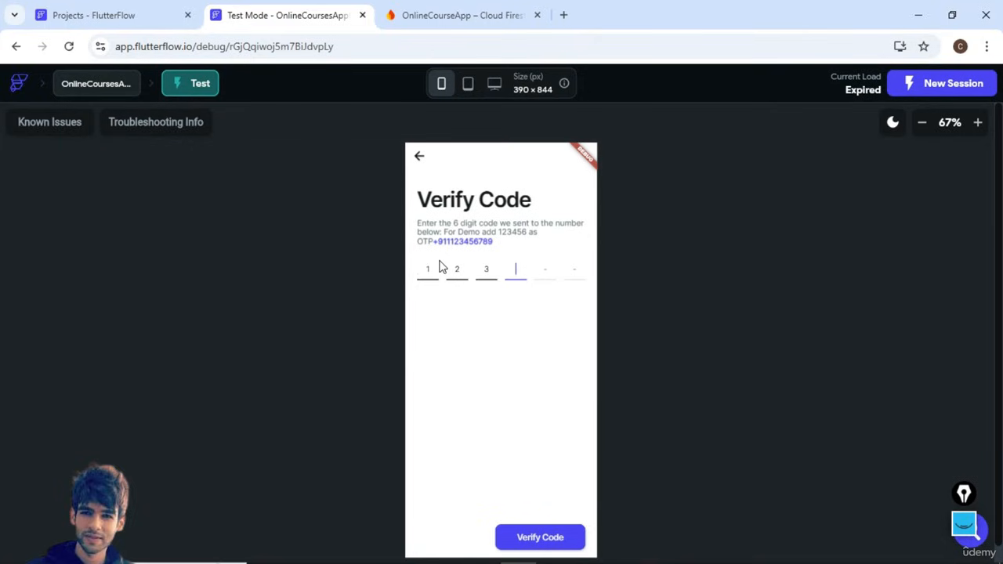
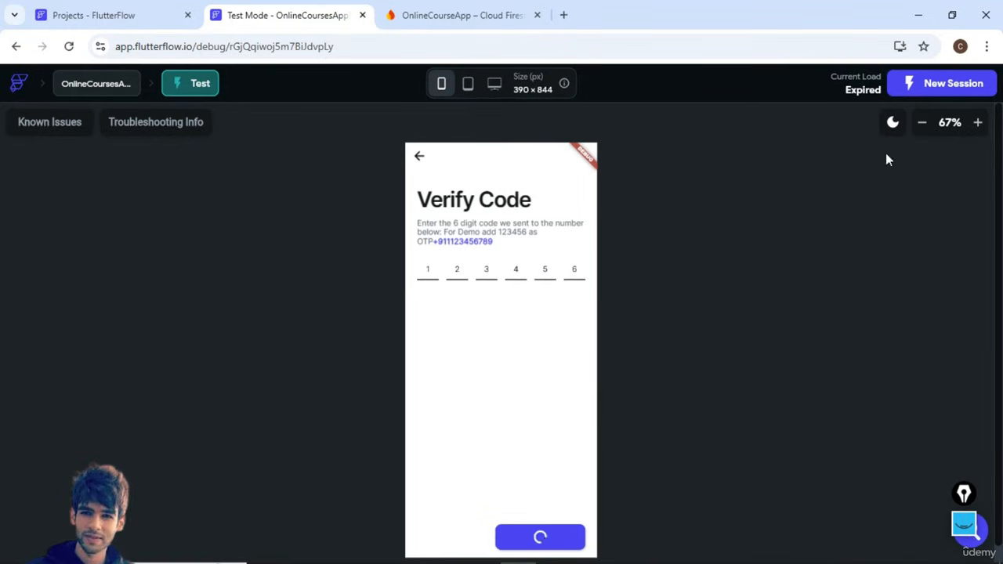
Verify the code and fill Your Name, accepting the autofilled full name.
left_click(539, 536)
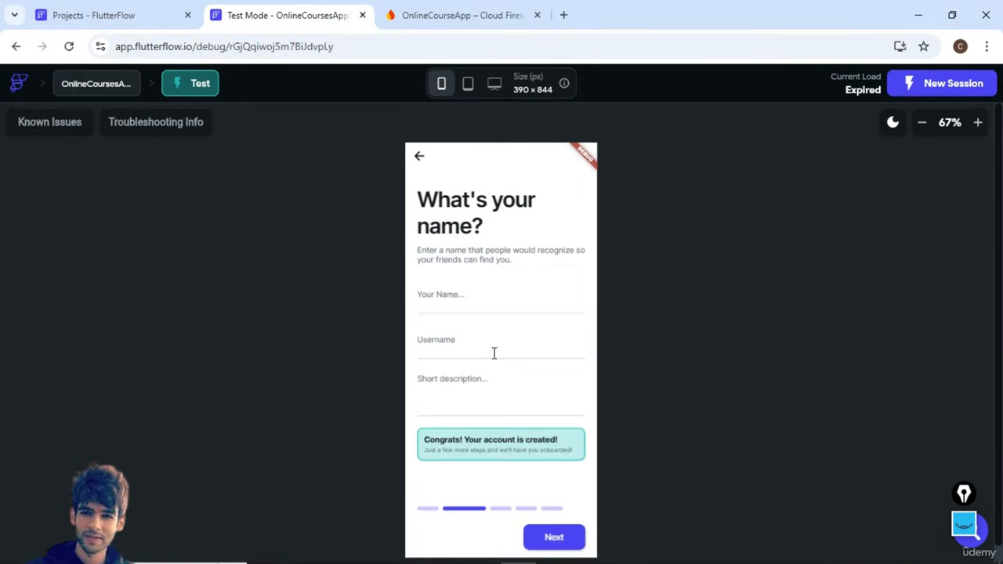
mouse_move(497, 213)
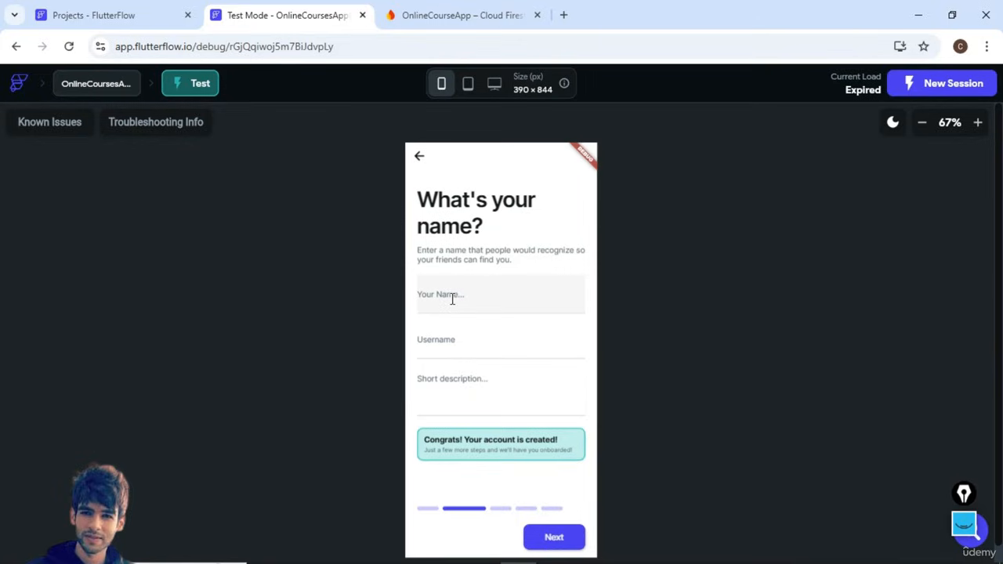
type("<M")
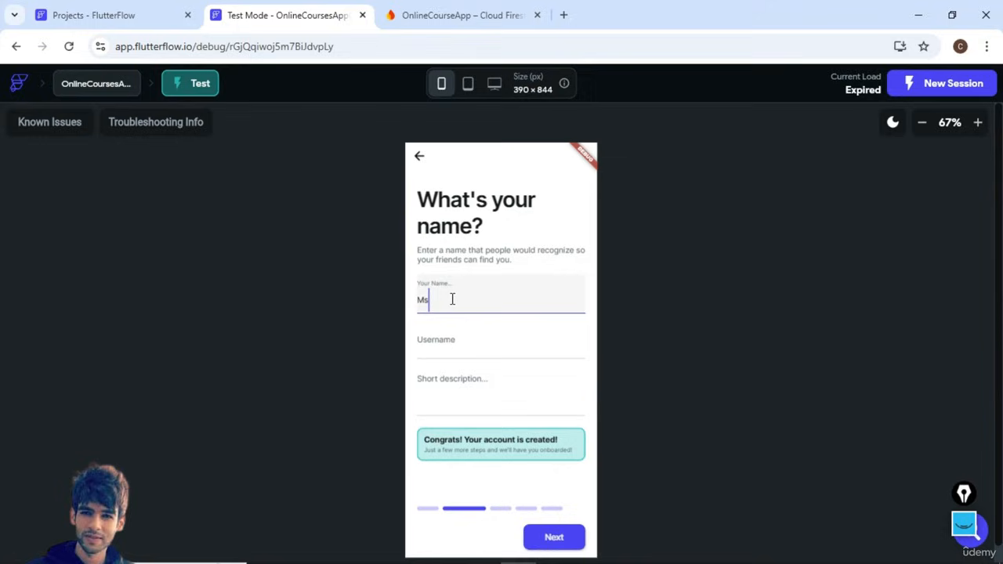
type("Mani")
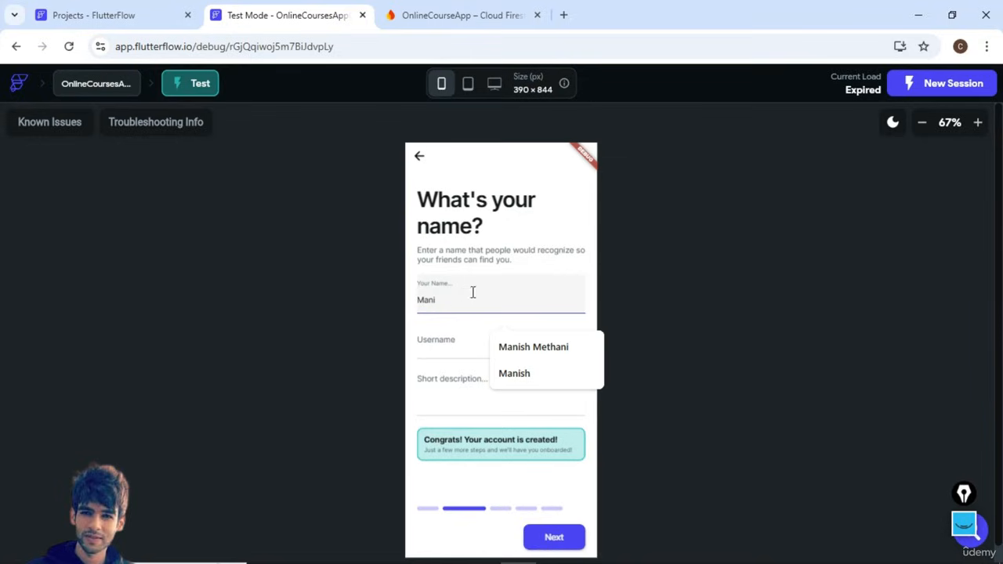
left_click(533, 348)
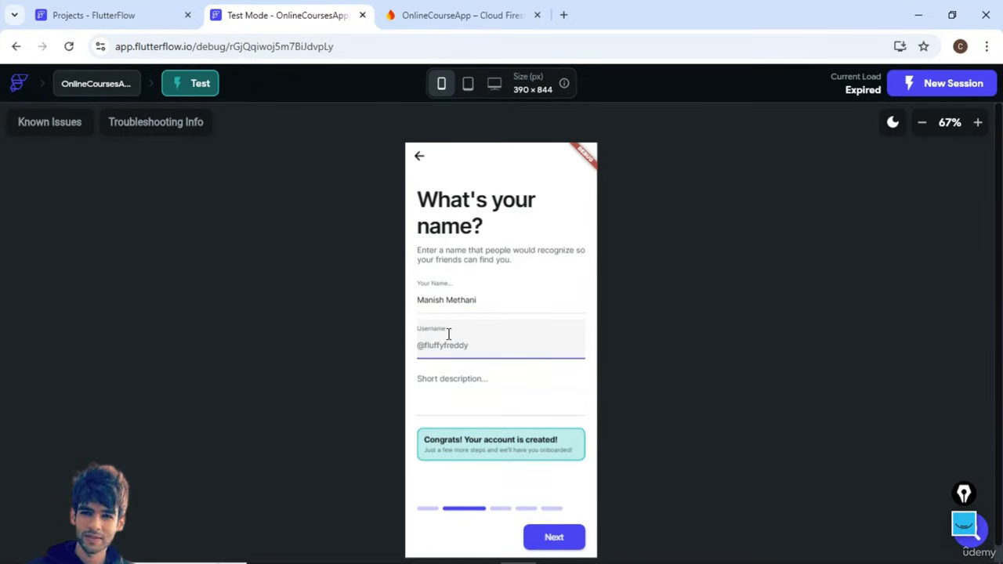
type("@manish")
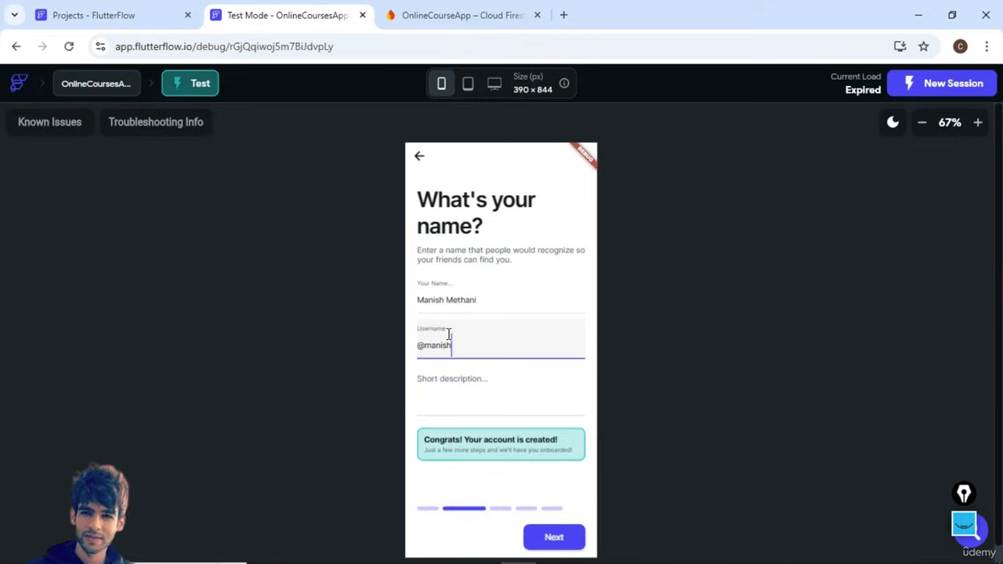
left_click(483, 379)
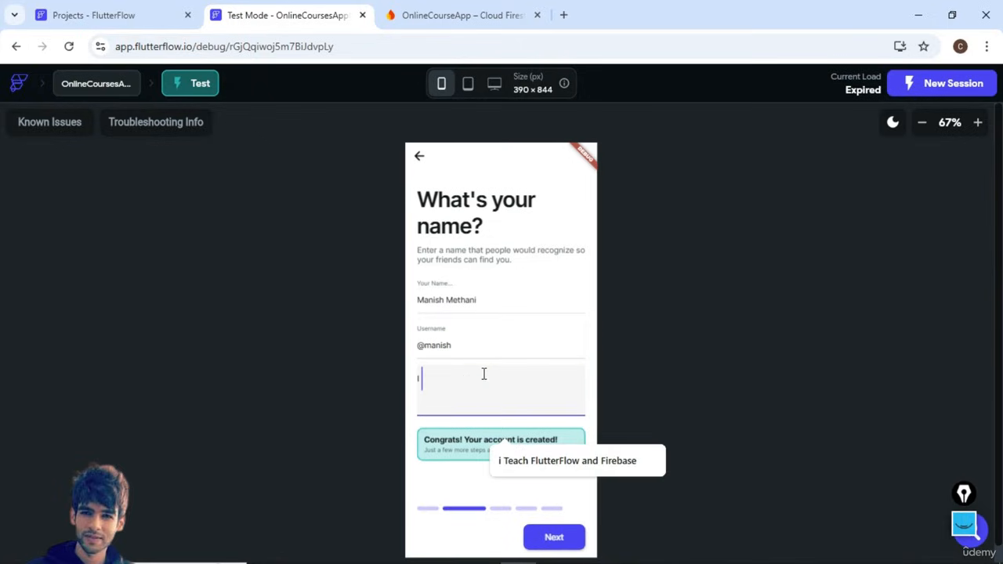
type("i Teach FlutterFlow and Firebase")
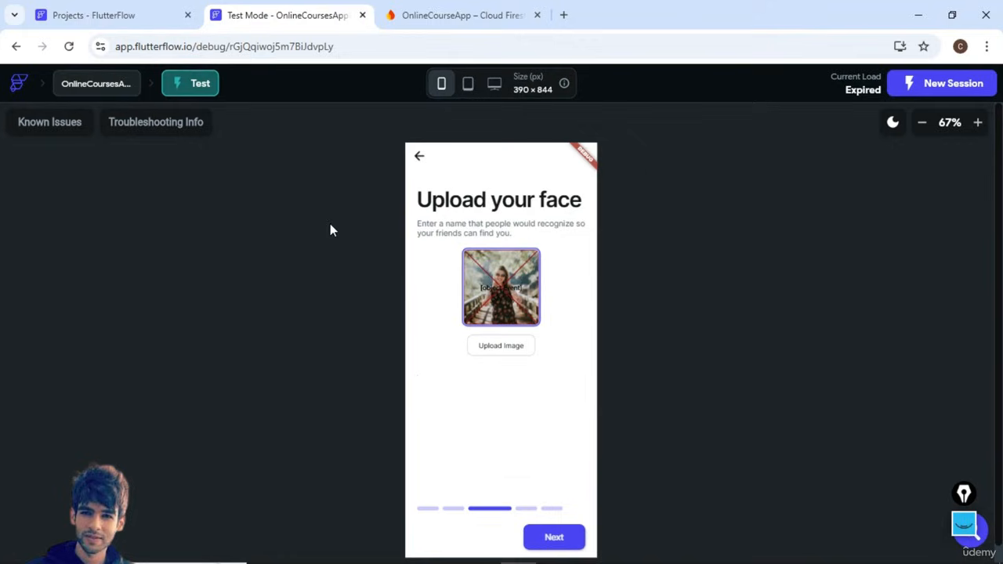
Upload a face photo, pick 12/4/2024 as date of birth and continue to the profile summary.
left_click(502, 345)
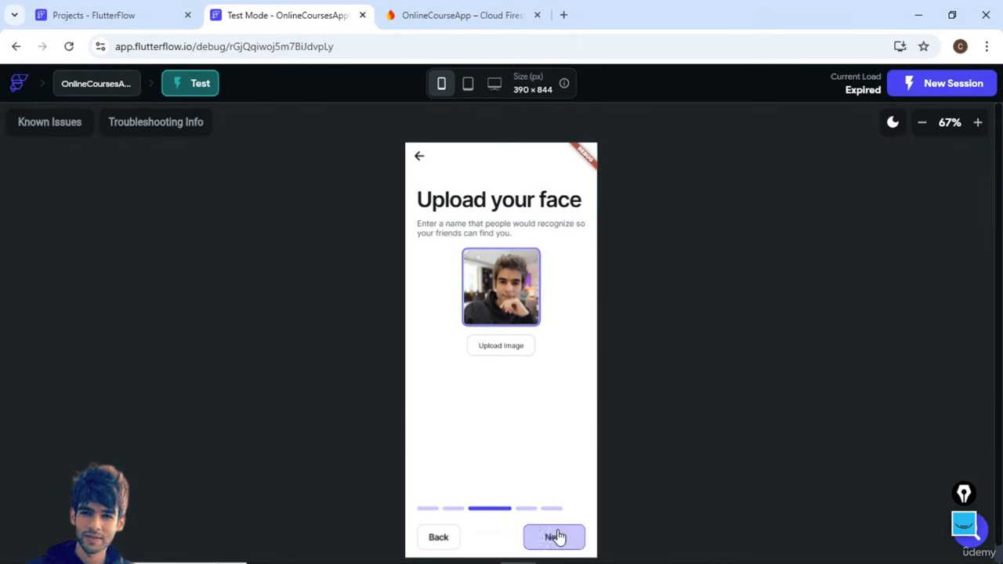
left_click(554, 536)
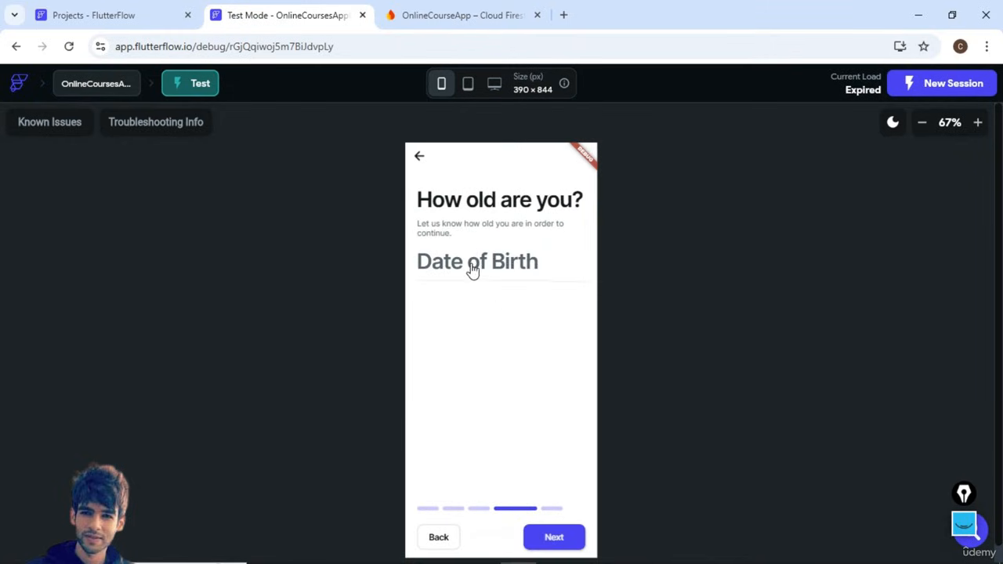
left_click(477, 260)
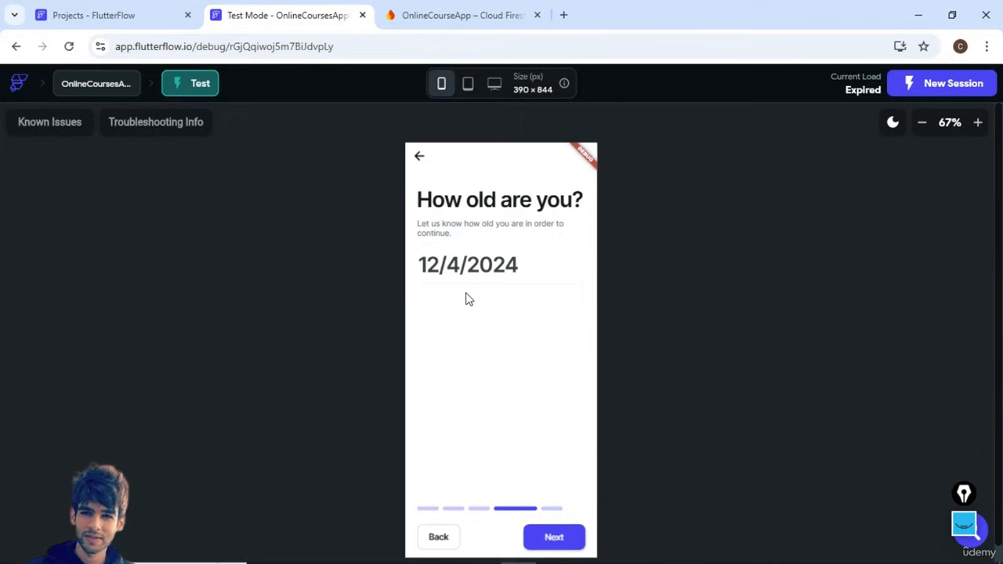
left_click(554, 536)
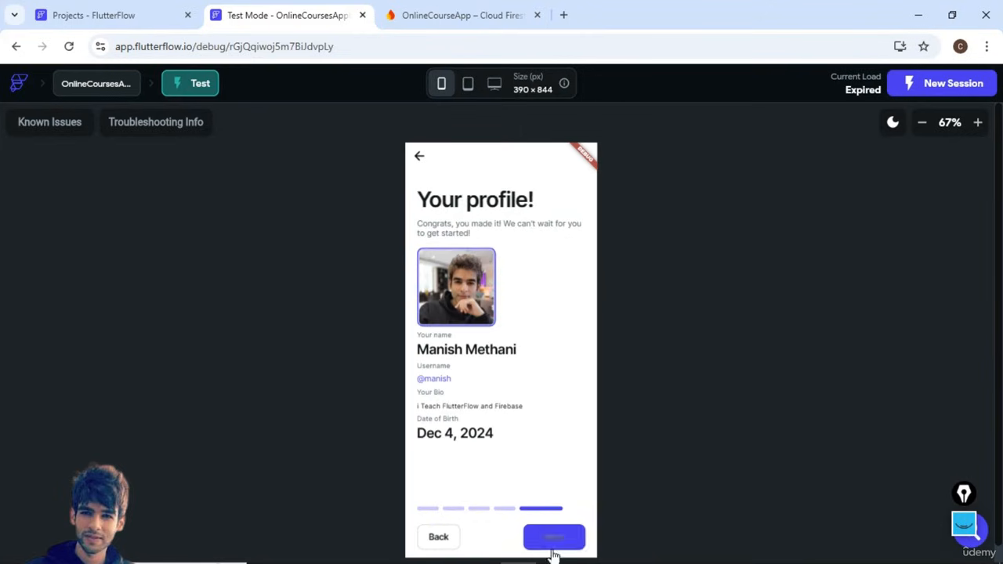
Finish onboarding and scroll the home feed to the Learn to Build a Dating App card.
left_click(553, 536)
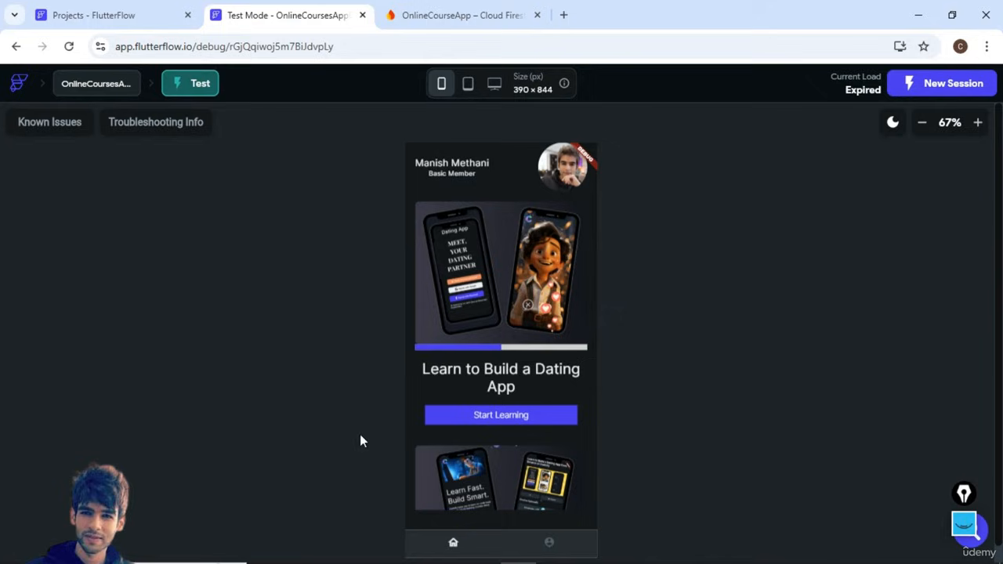
mouse_move(504, 452)
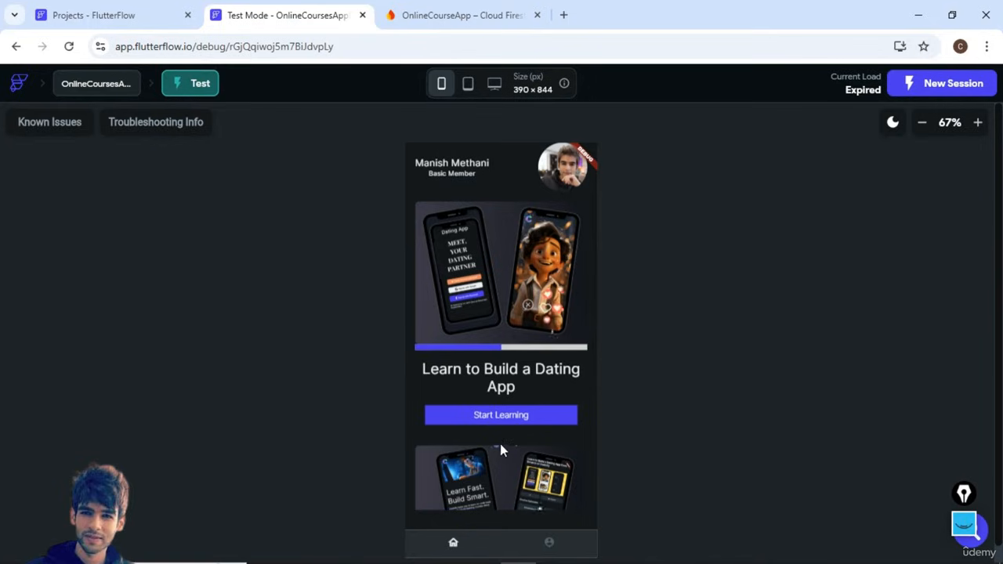
scroll("down", 3)
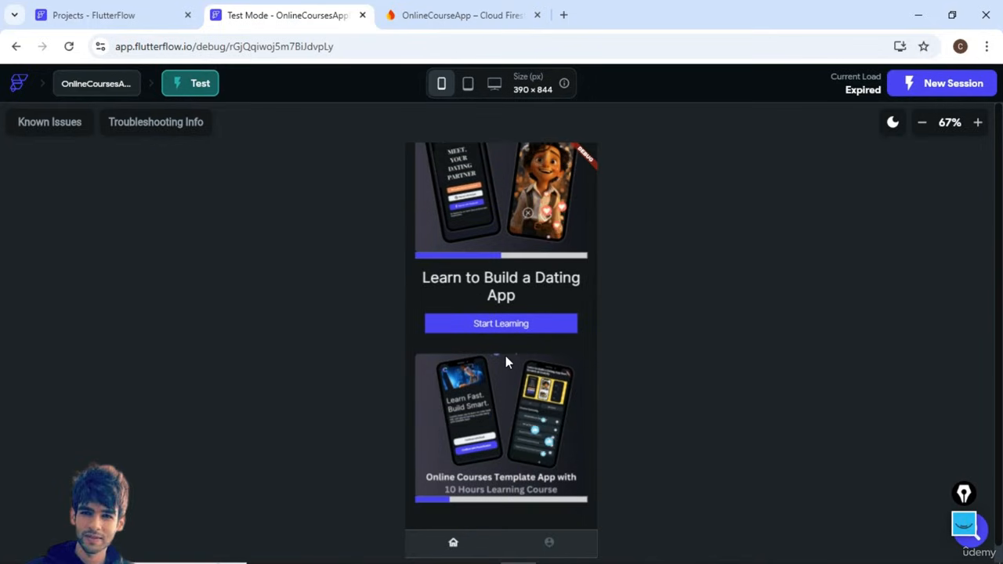
scroll("down", 3)
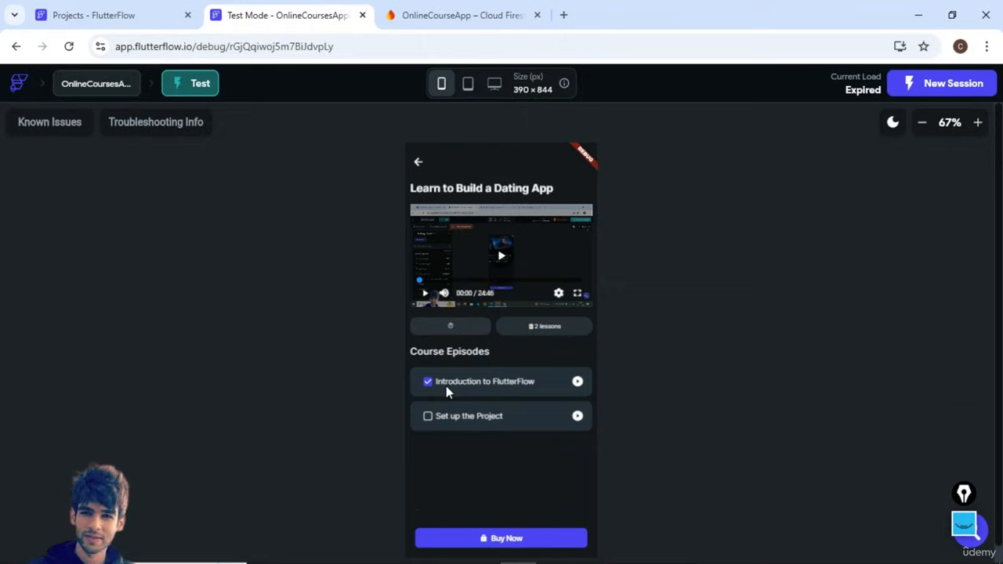
mouse_move(458, 363)
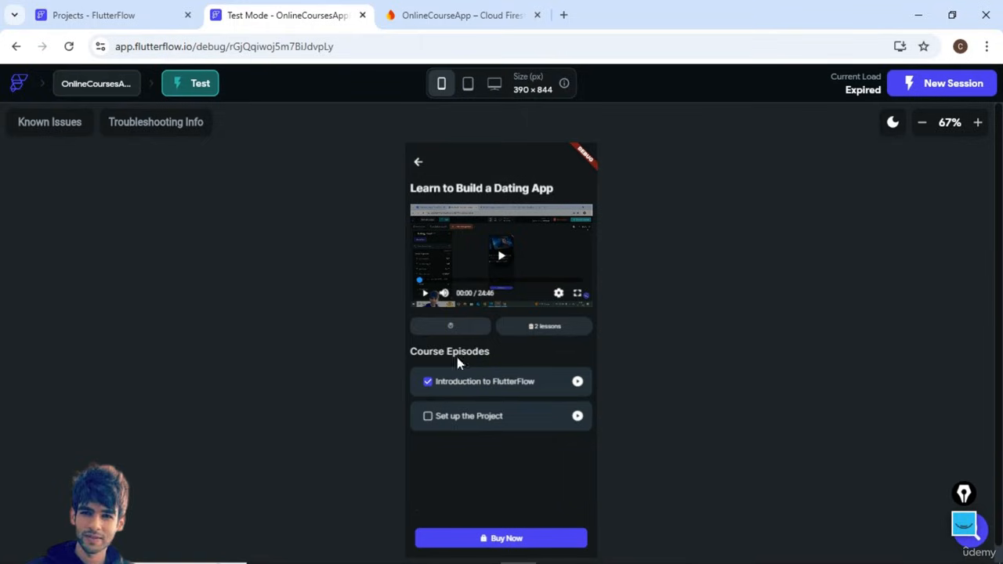
mouse_move(513, 537)
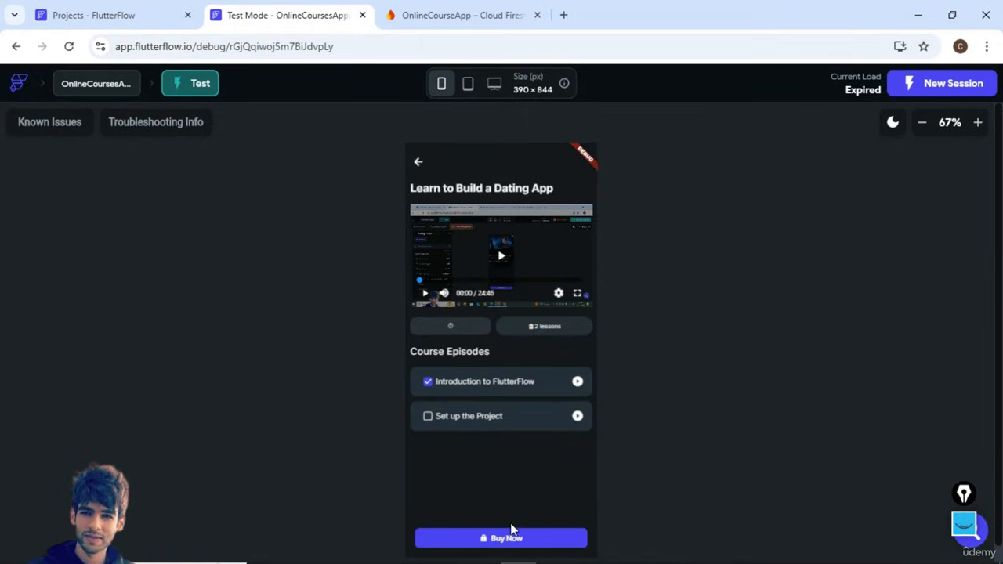
Buy the Dating App course and apply coupon DISCOUNT100, saving $9 with RazorPay.
left_click(501, 538)
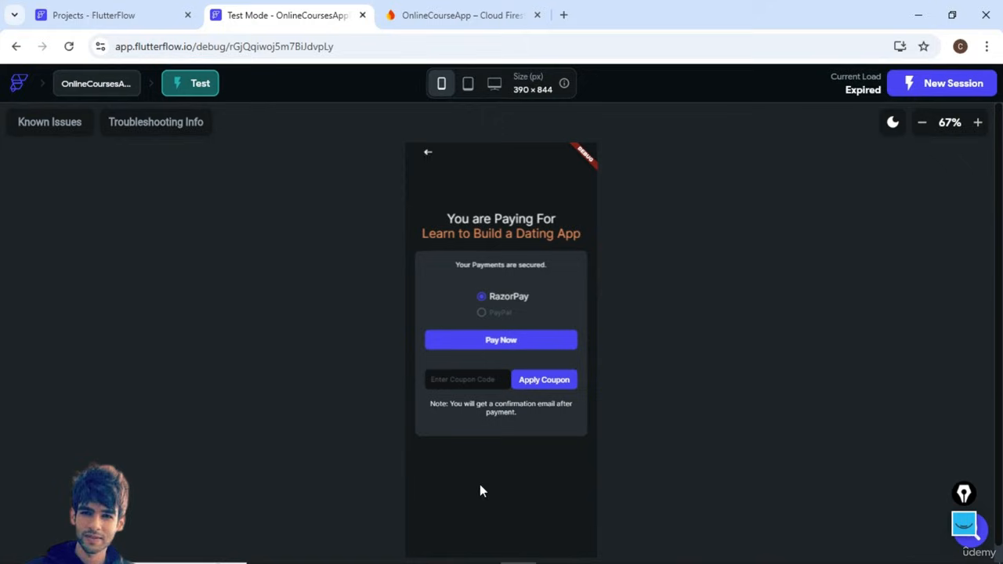
mouse_move(711, 204)
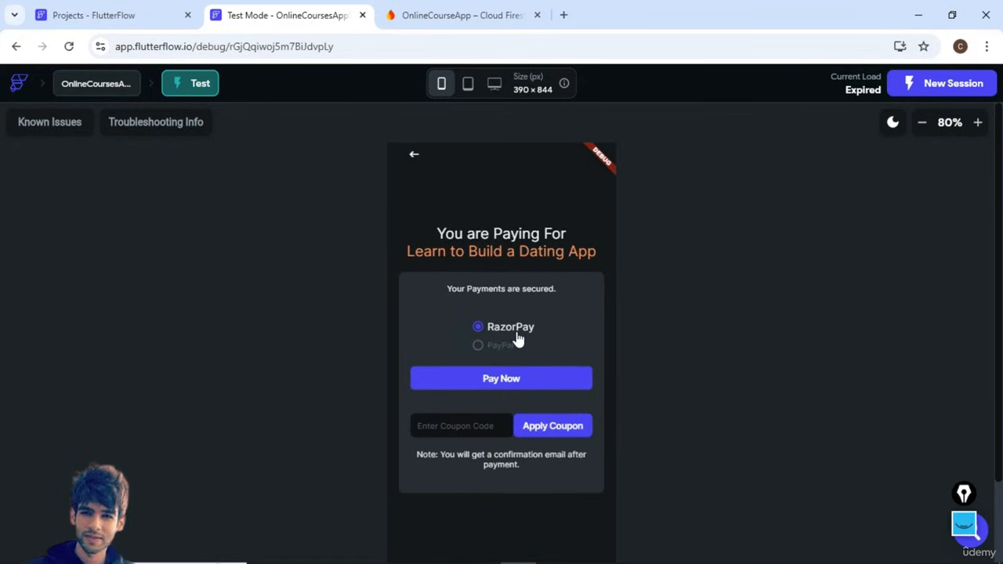
mouse_move(477, 354)
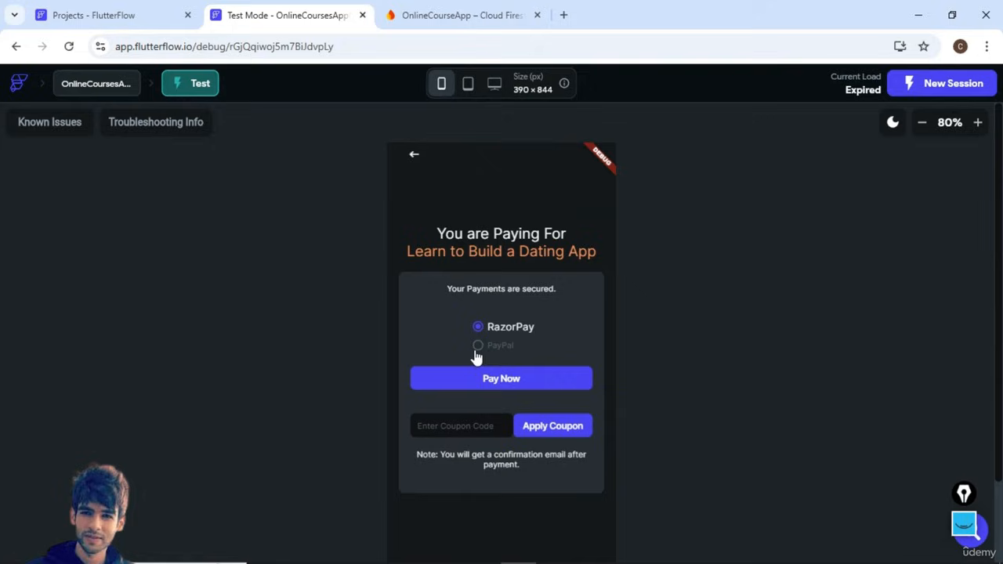
mouse_move(478, 351)
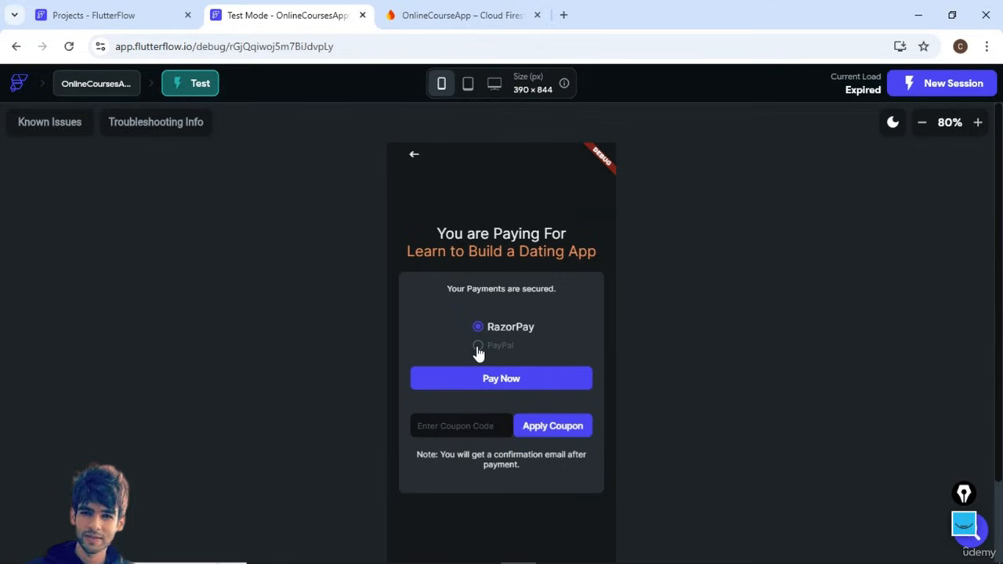
mouse_move(517, 332)
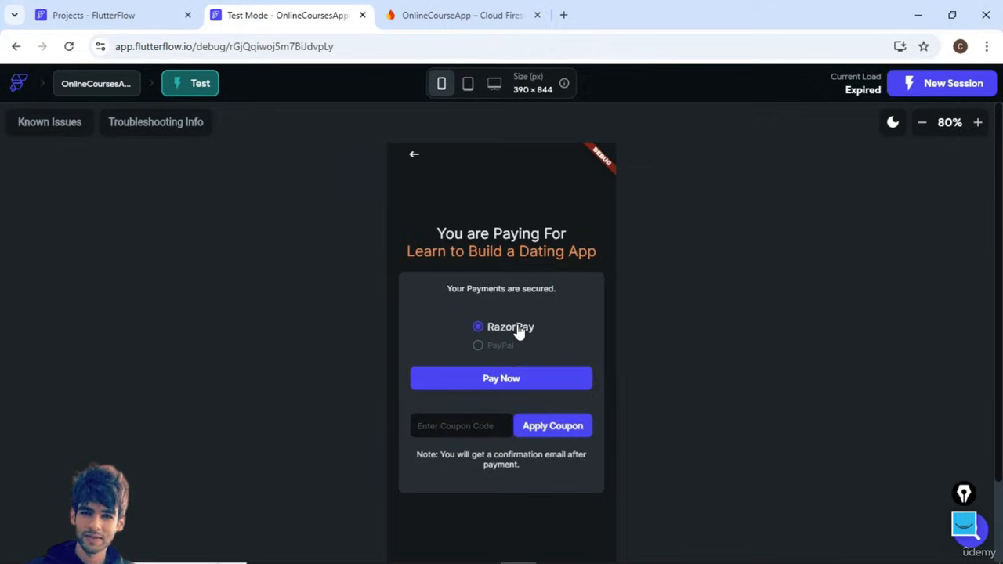
mouse_move(527, 332)
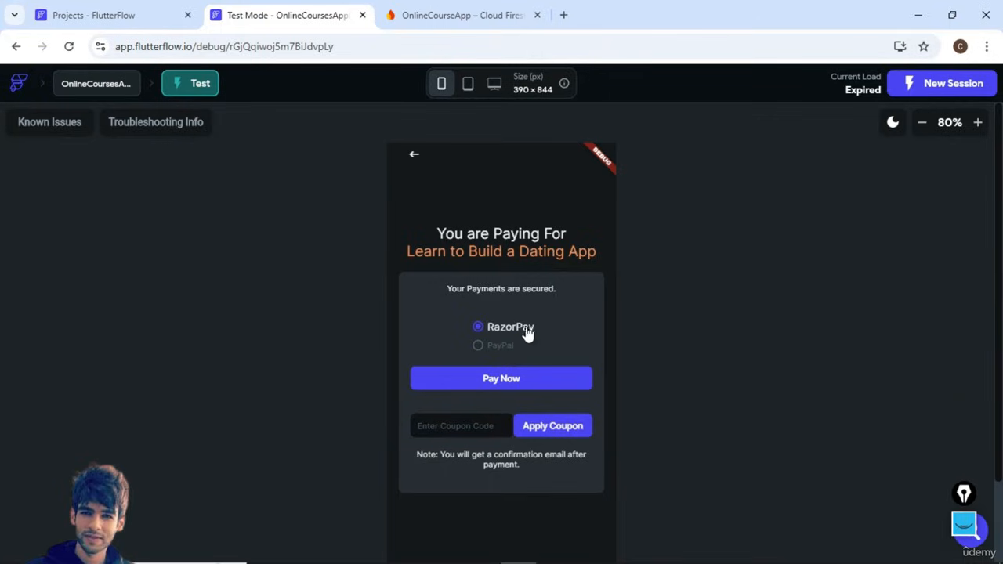
type("DISCOUNT")
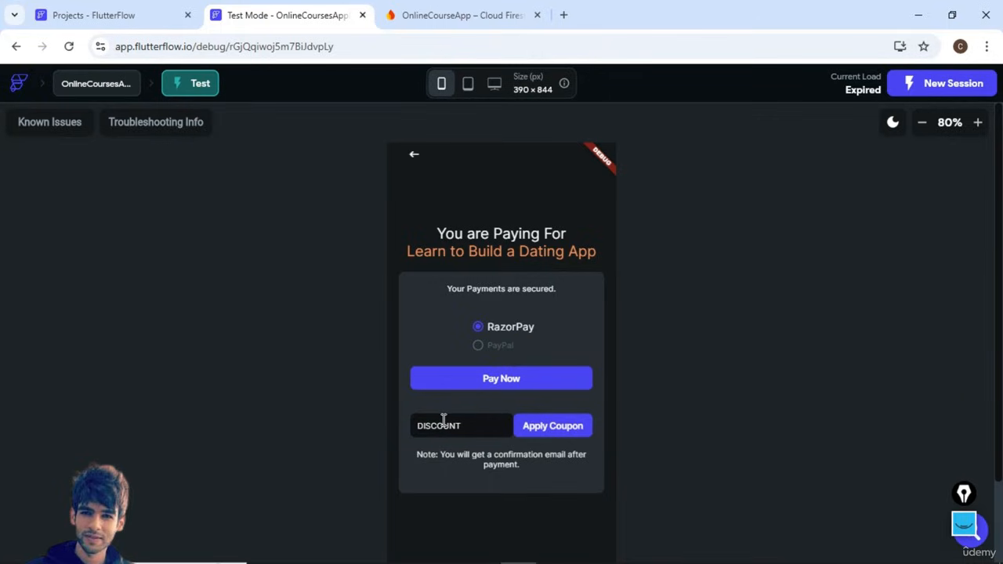
type("100")
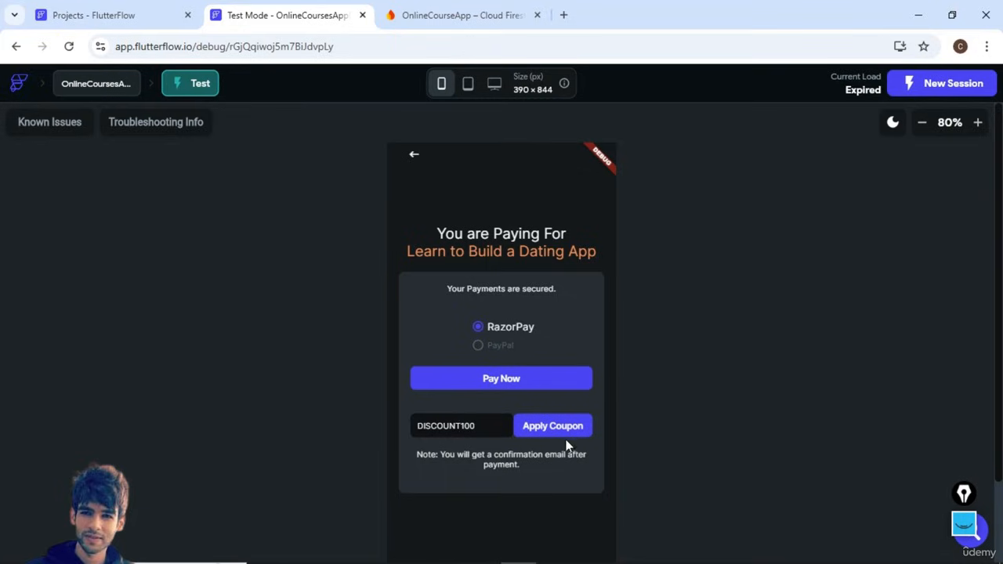
left_click(552, 427)
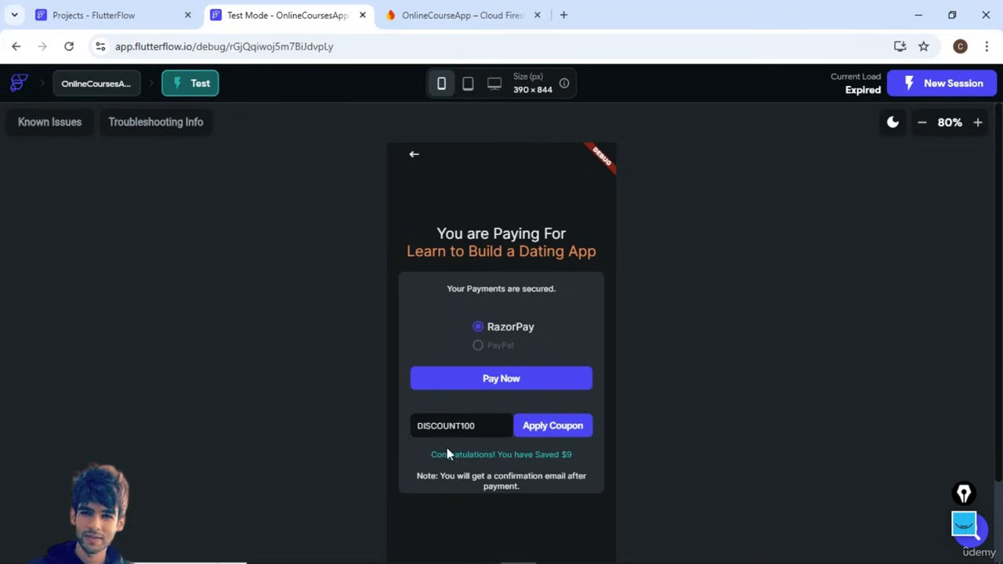
mouse_move(569, 448)
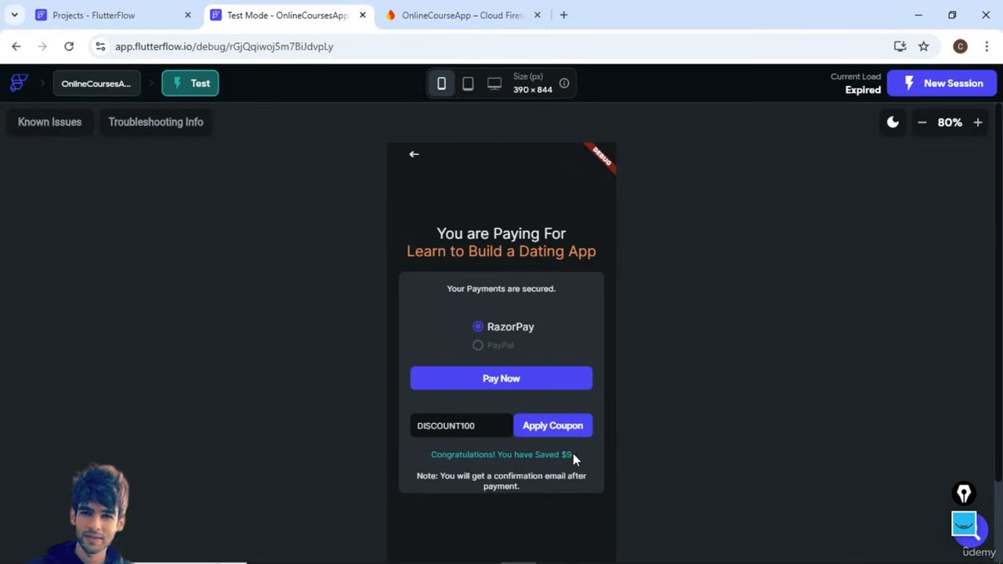
mouse_move(567, 458)
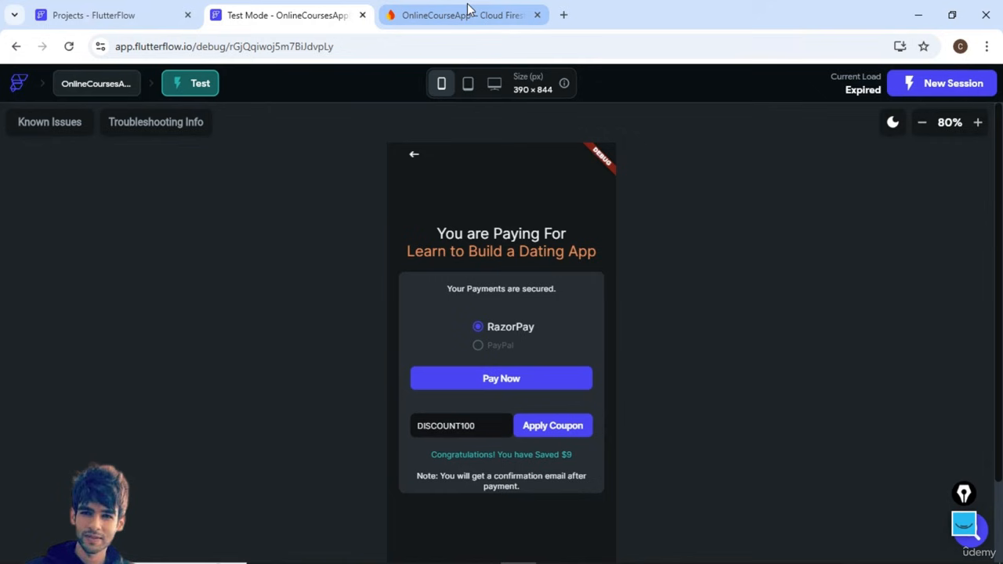
In Firestore, view the OnlineCourses courseFees of 19.99, then browse the Videos collection's episode documents.
left_click(461, 15)
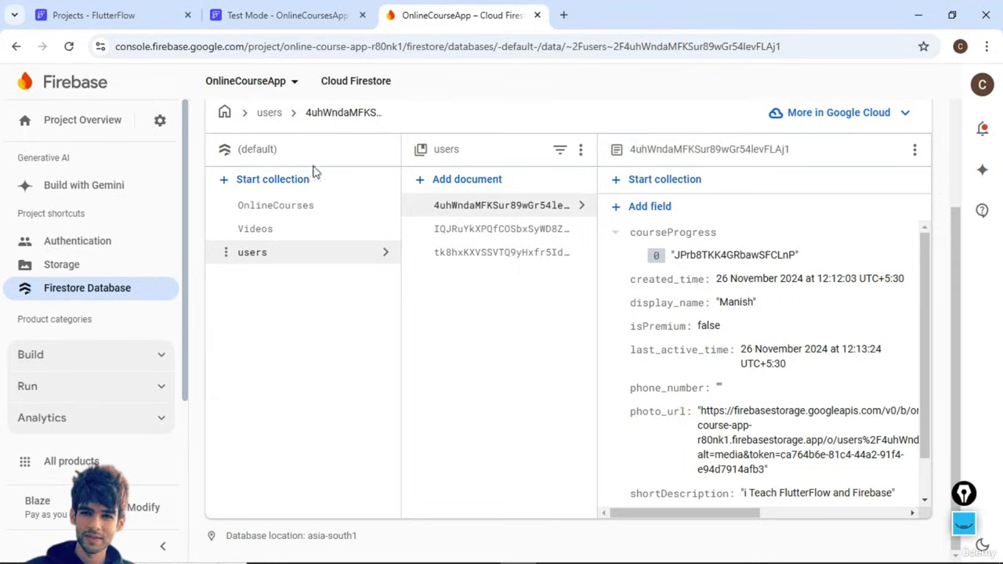
mouse_move(71, 288)
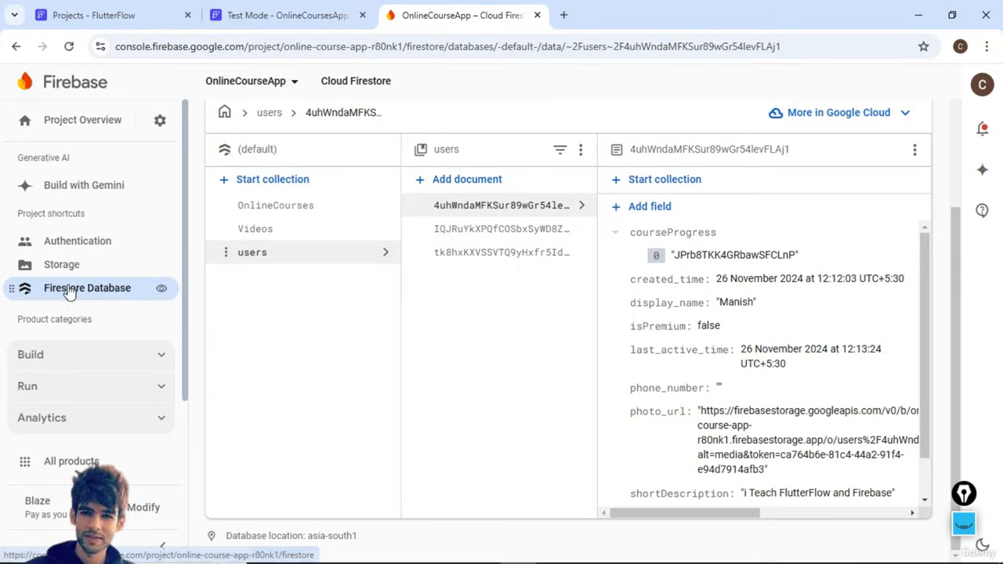
left_click(276, 204)
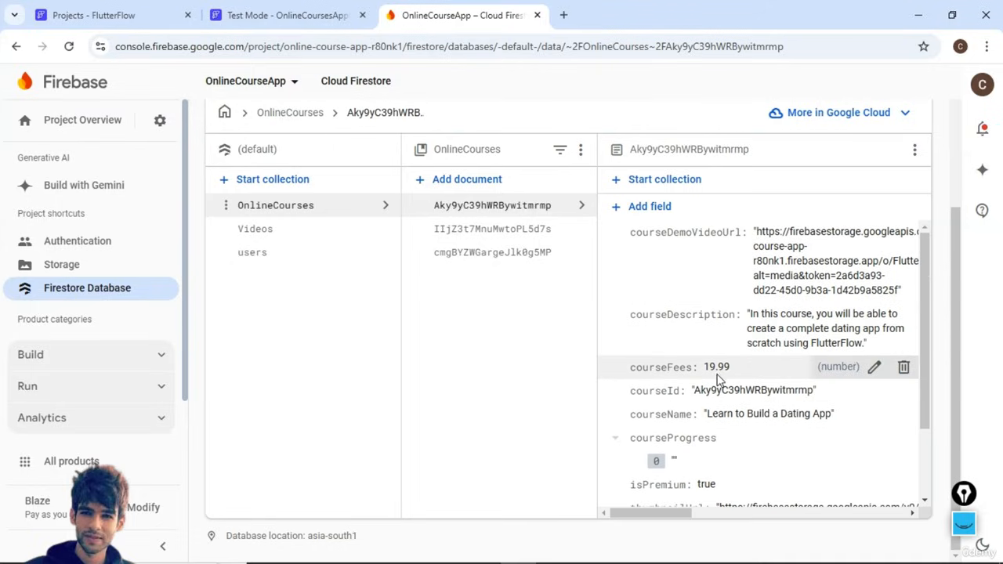
mouse_move(726, 379)
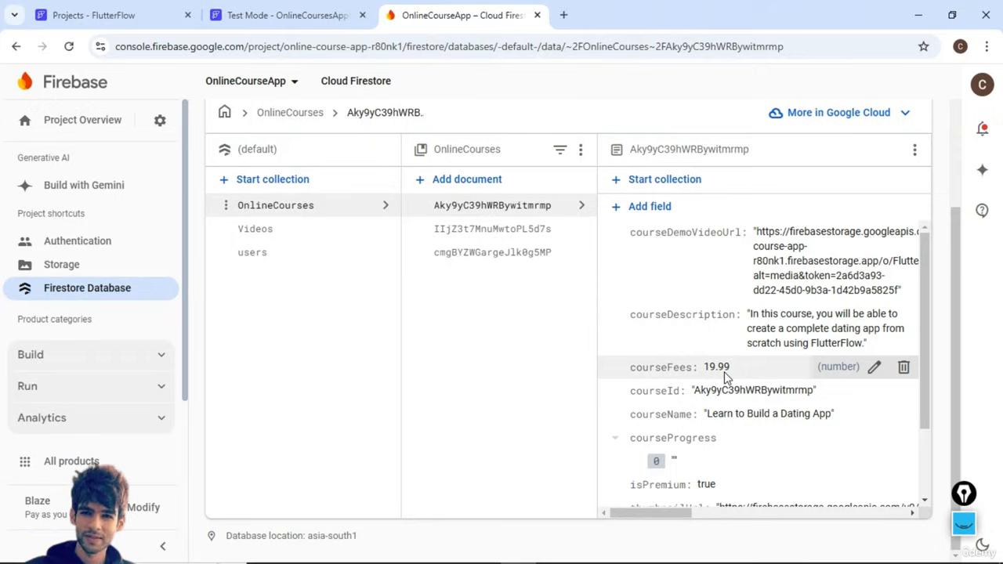
scroll("down", 3)
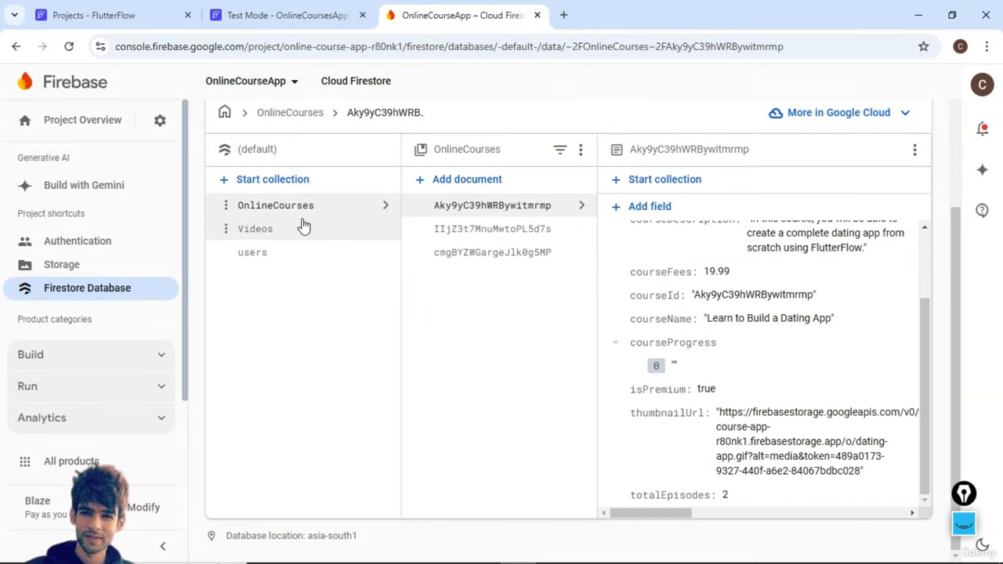
left_click(253, 228)
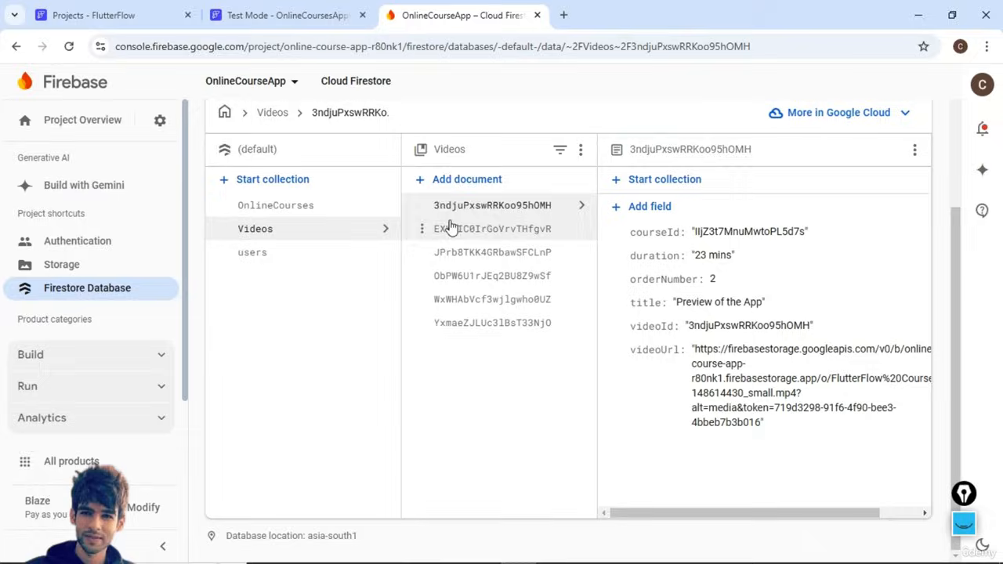
left_click(284, 16)
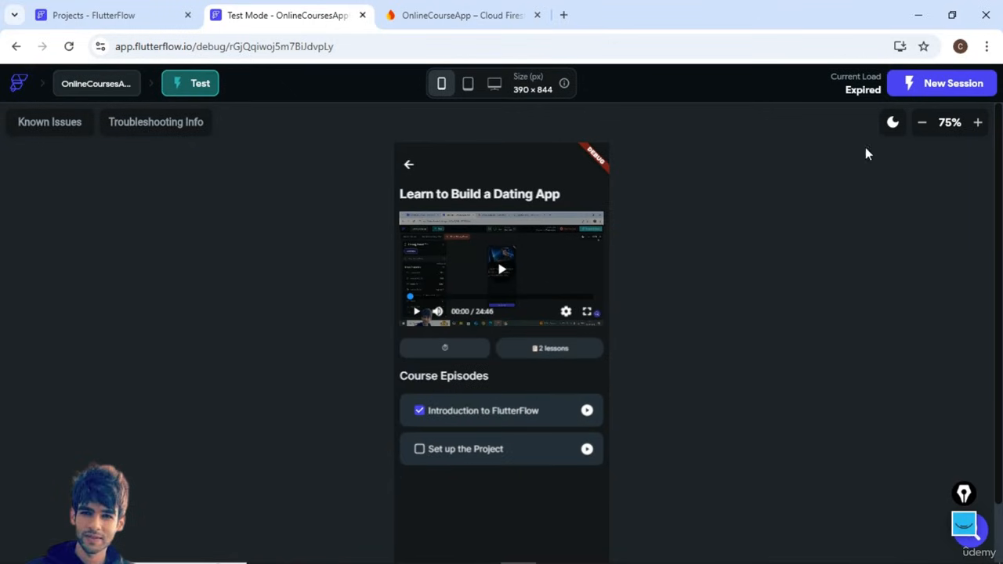
Browse the Learn to Build Online Courses App course page twice and return to the home list.
left_click(921, 122)
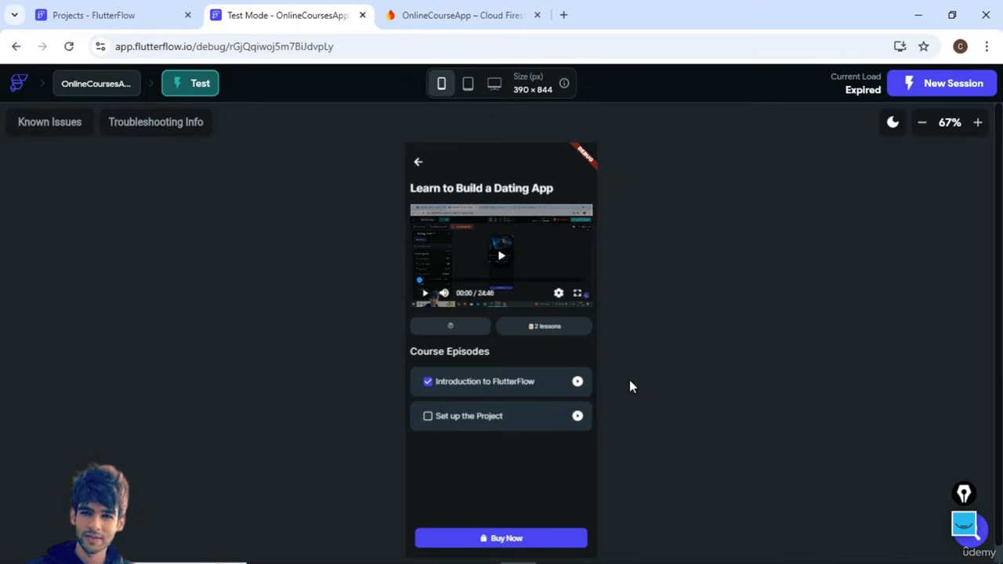
mouse_move(517, 359)
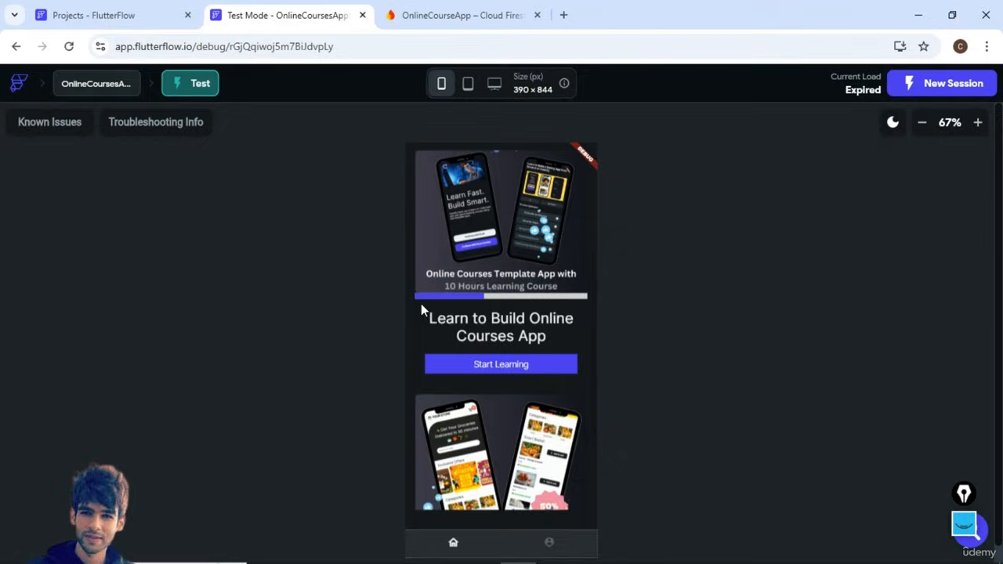
left_click(501, 363)
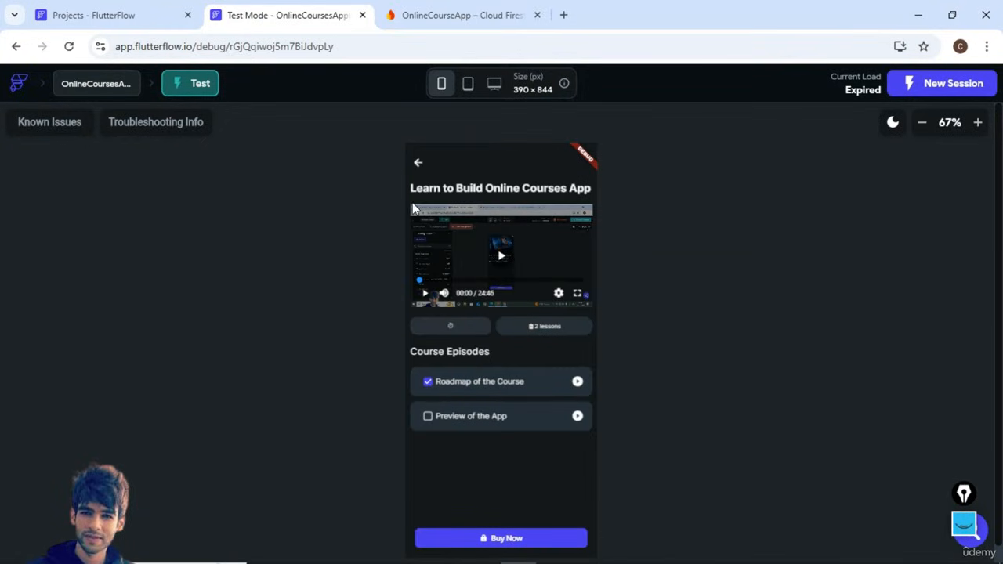
left_click(417, 161)
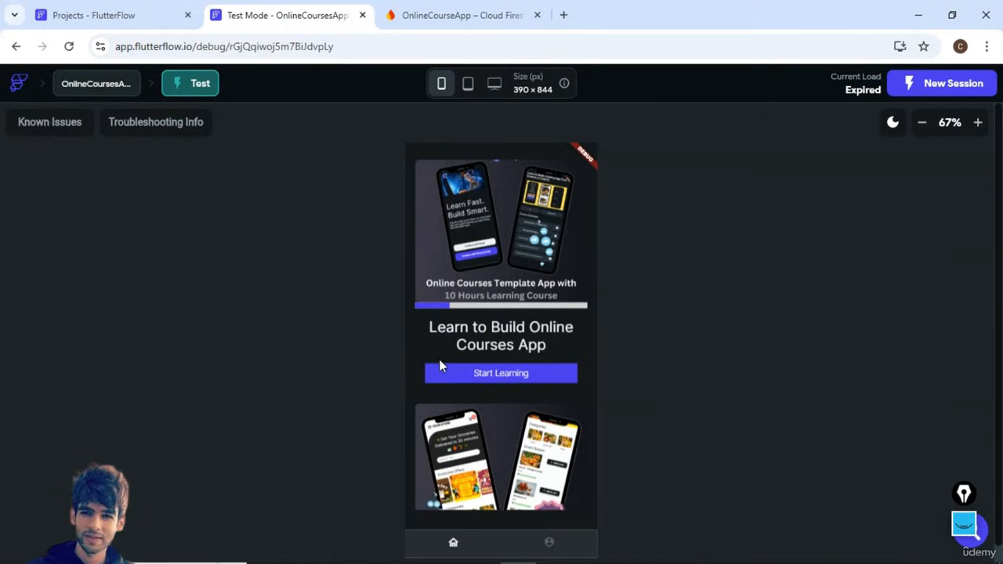
left_click(501, 373)
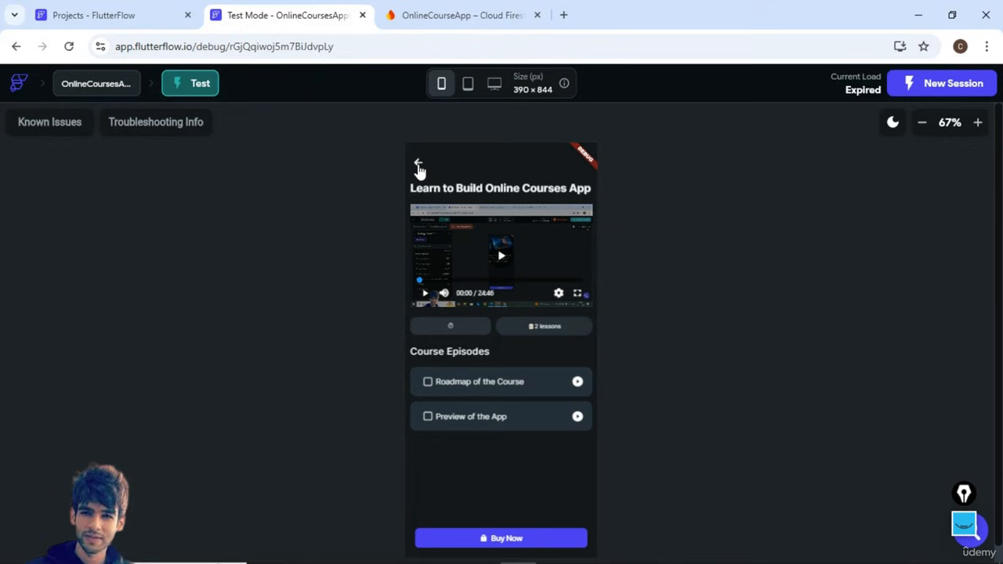
left_click(419, 166)
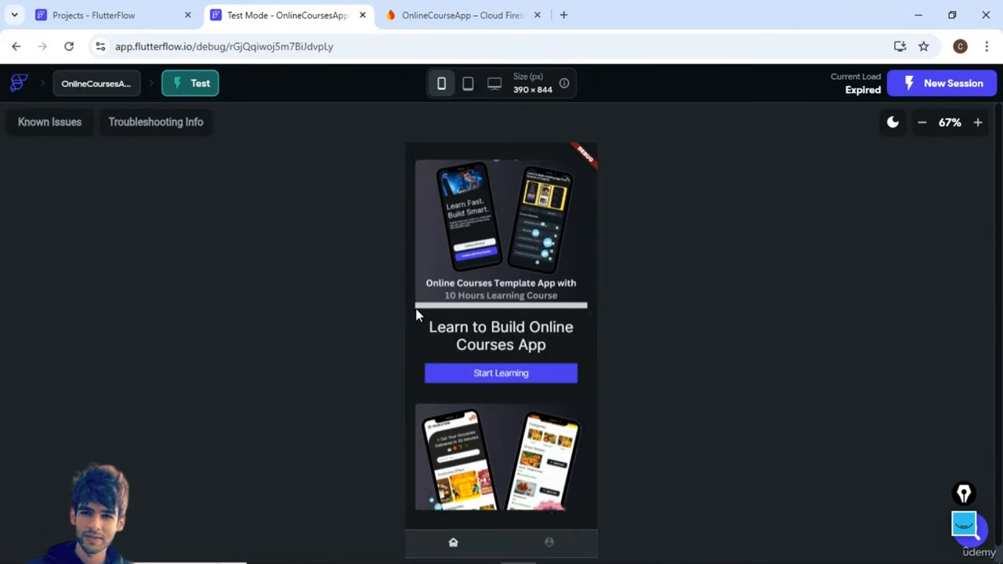
mouse_move(500, 310)
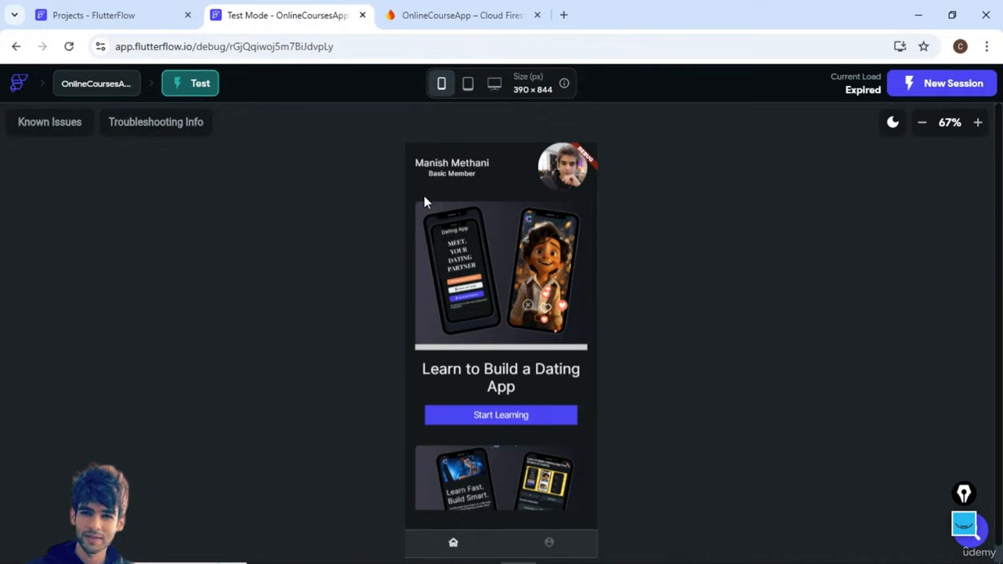
mouse_move(595, 305)
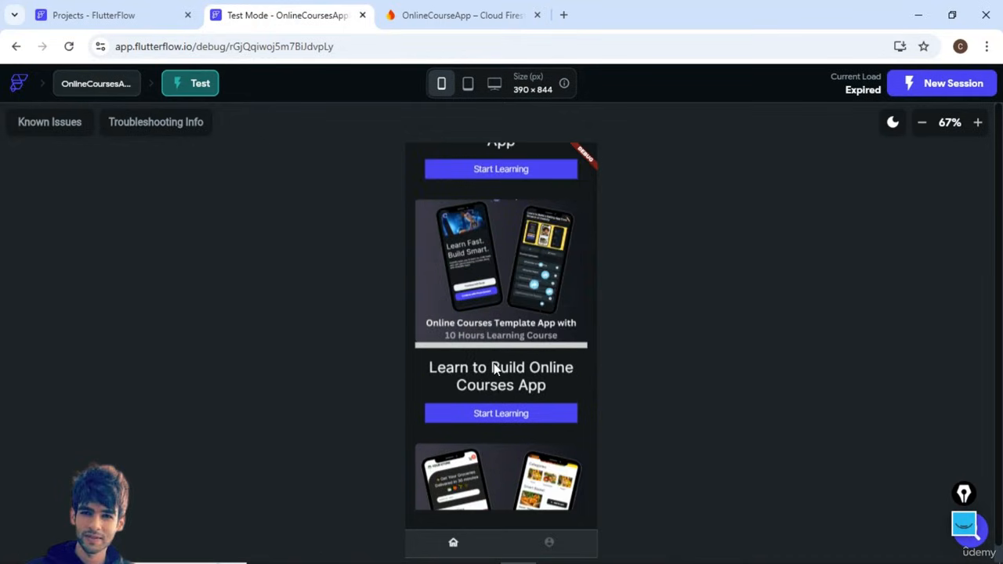
left_click(549, 543)
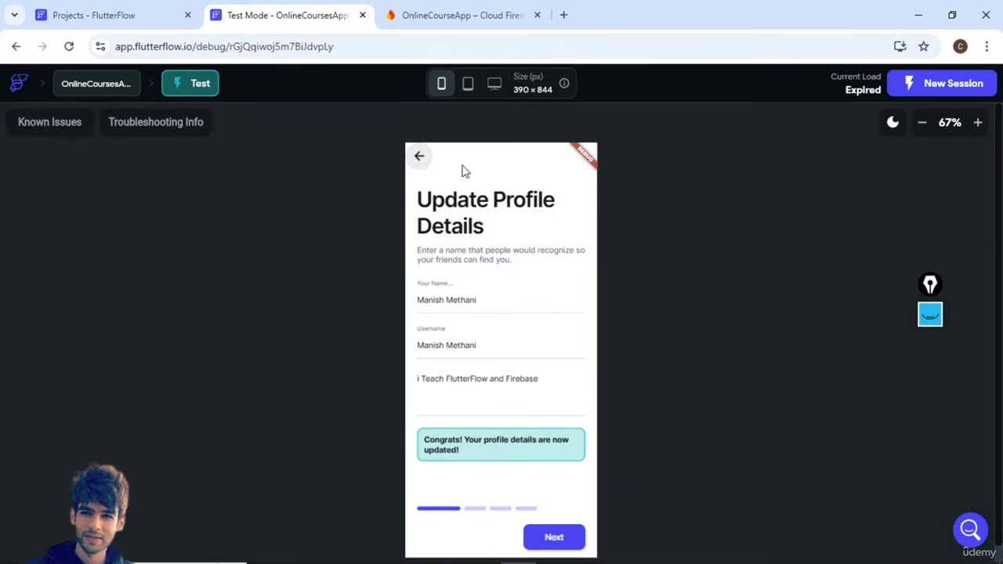
left_click(555, 536)
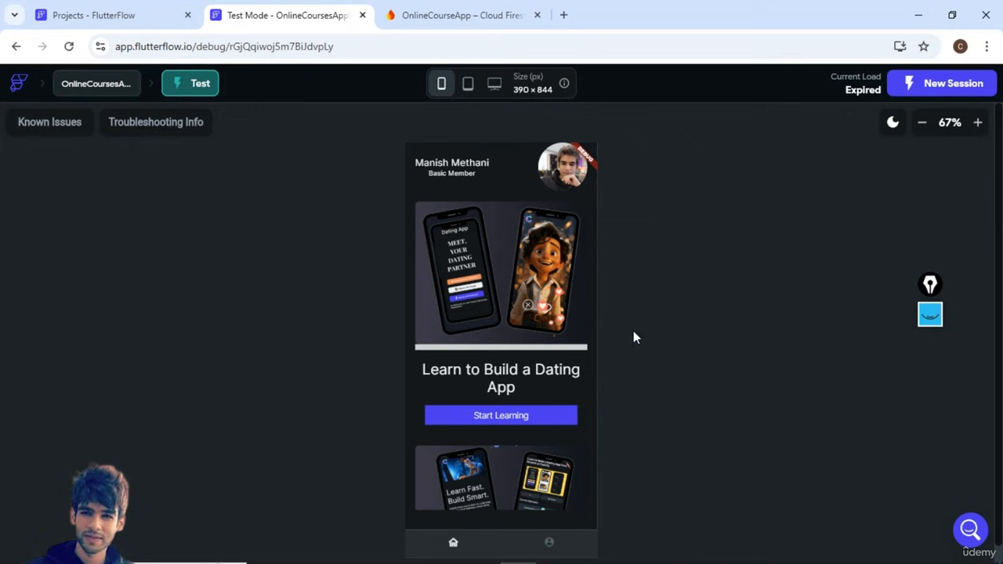
mouse_move(414, 202)
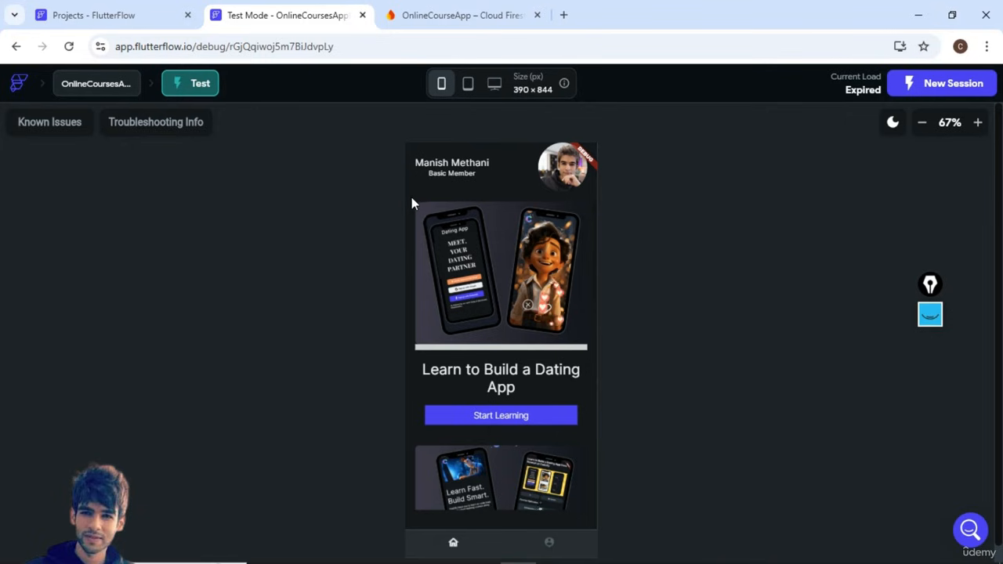
mouse_move(417, 208)
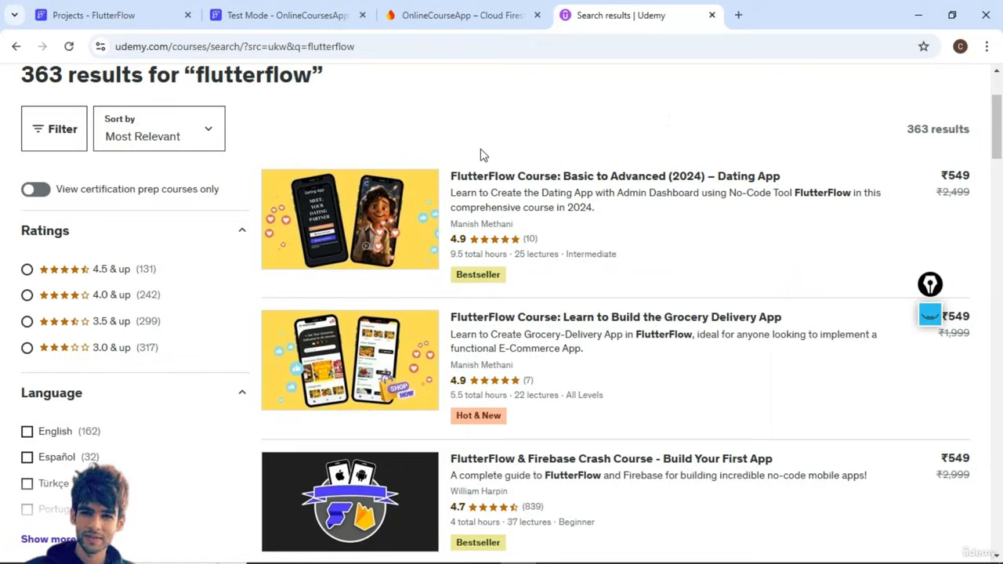
mouse_move(718, 181)
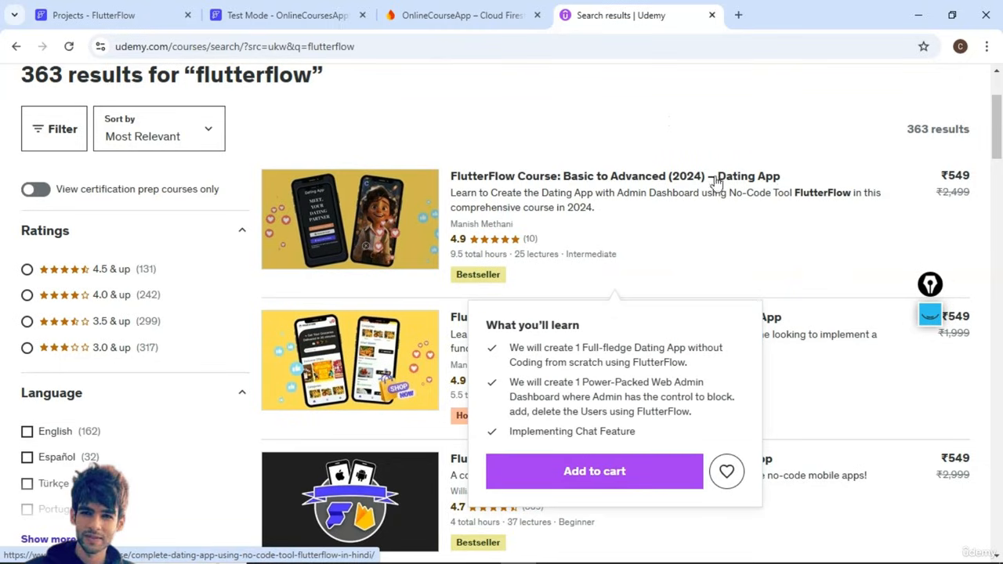
mouse_move(351, 197)
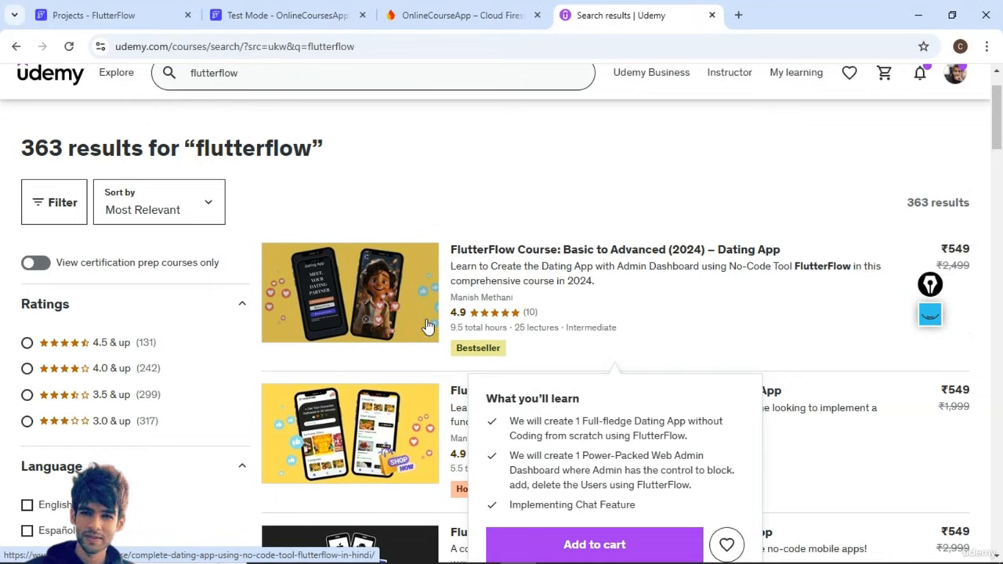
scroll("down", 3)
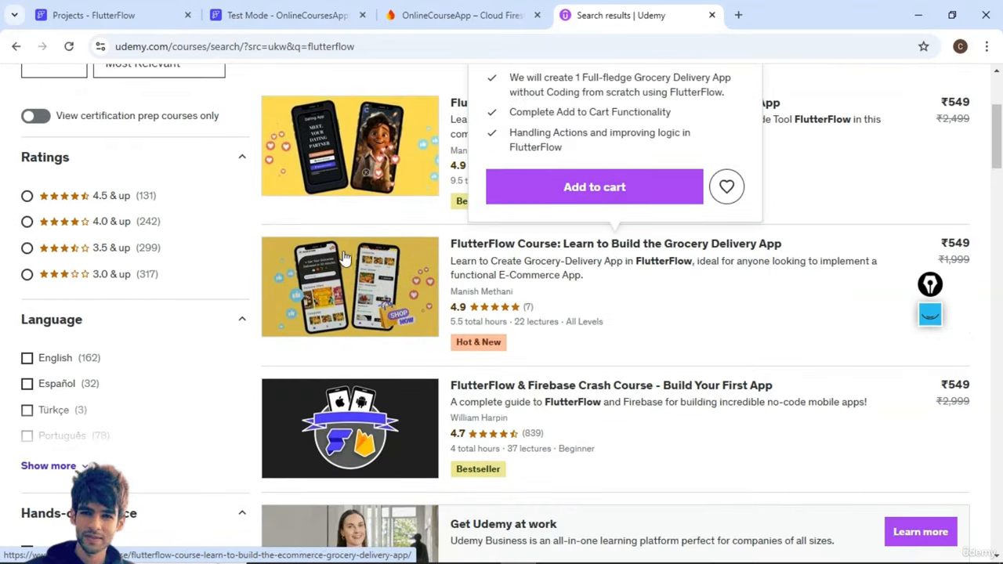
mouse_move(736, 249)
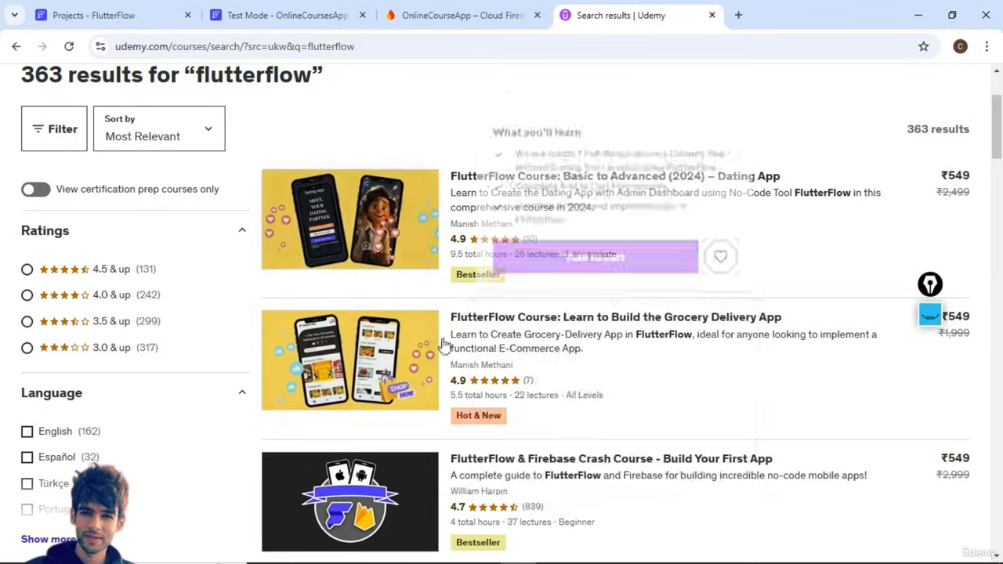
left_click(288, 16)
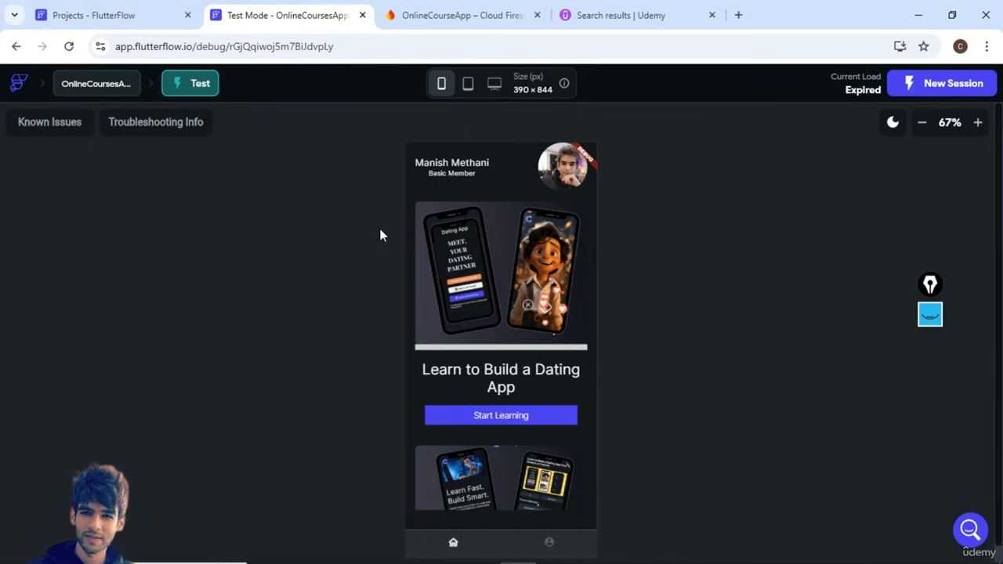
mouse_move(485, 160)
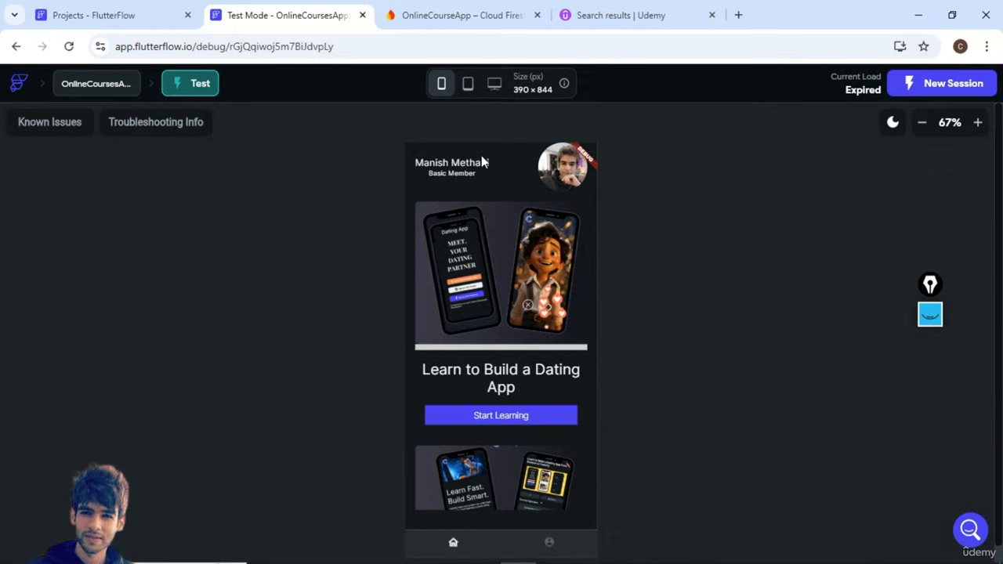
mouse_move(505, 164)
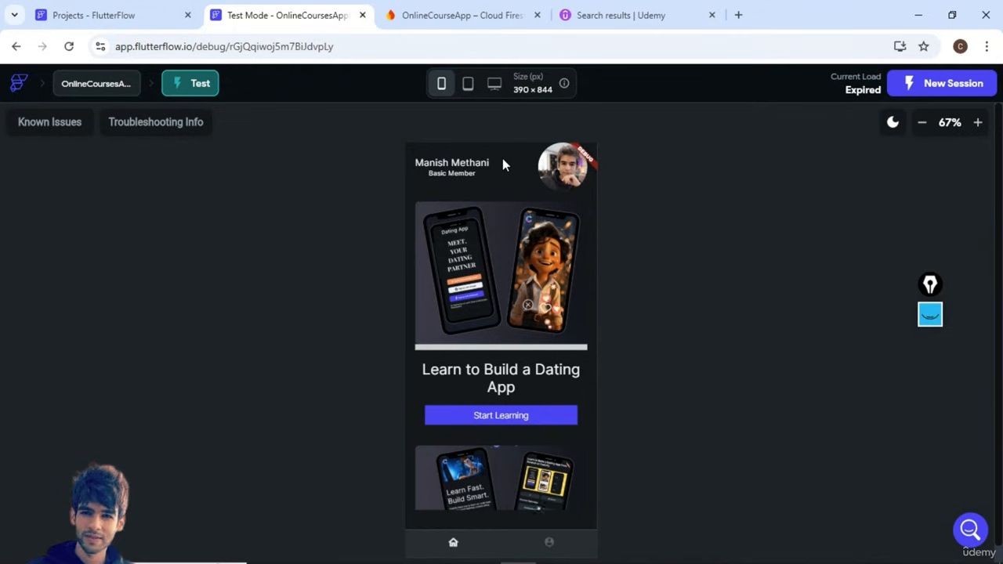
mouse_move(567, 171)
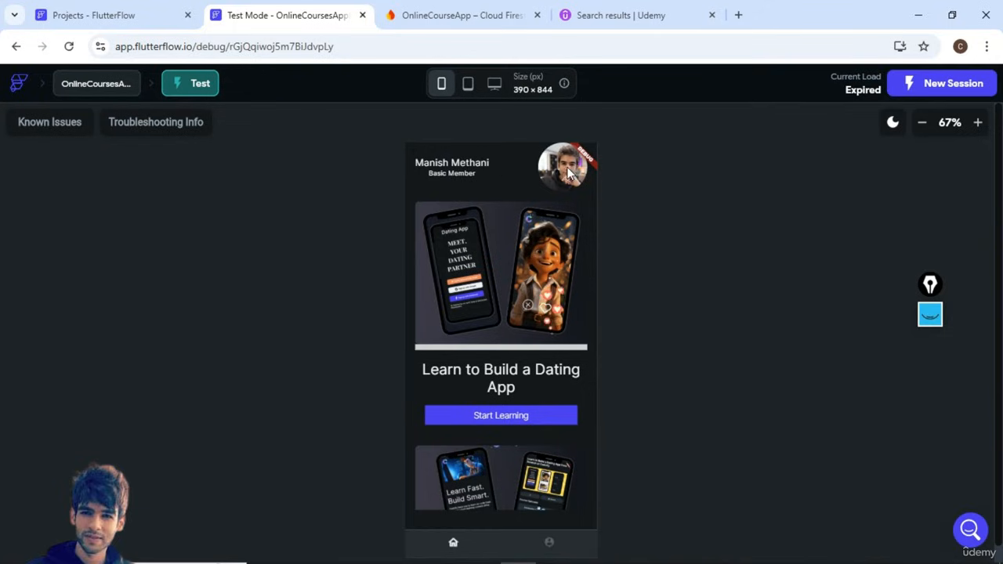
mouse_move(503, 202)
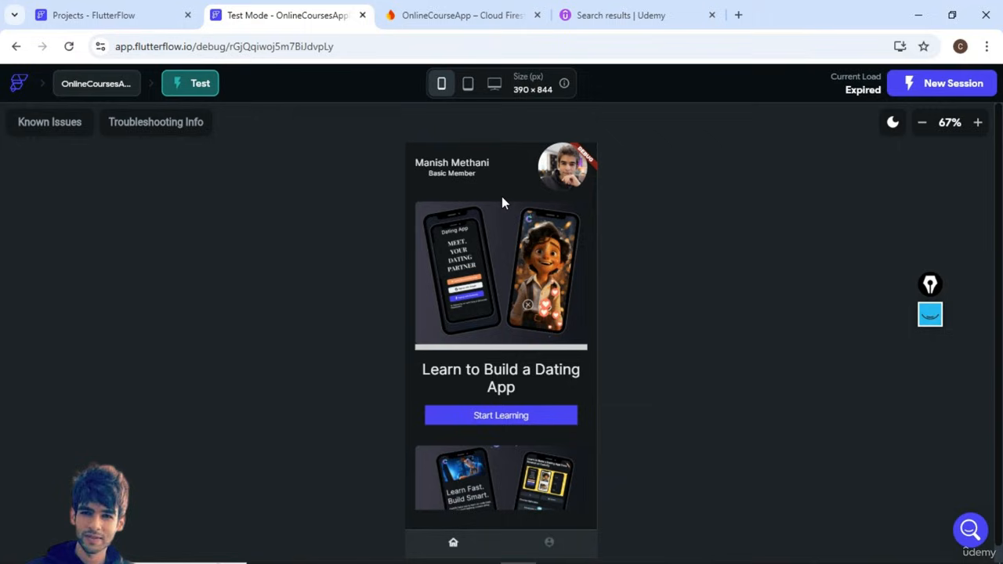